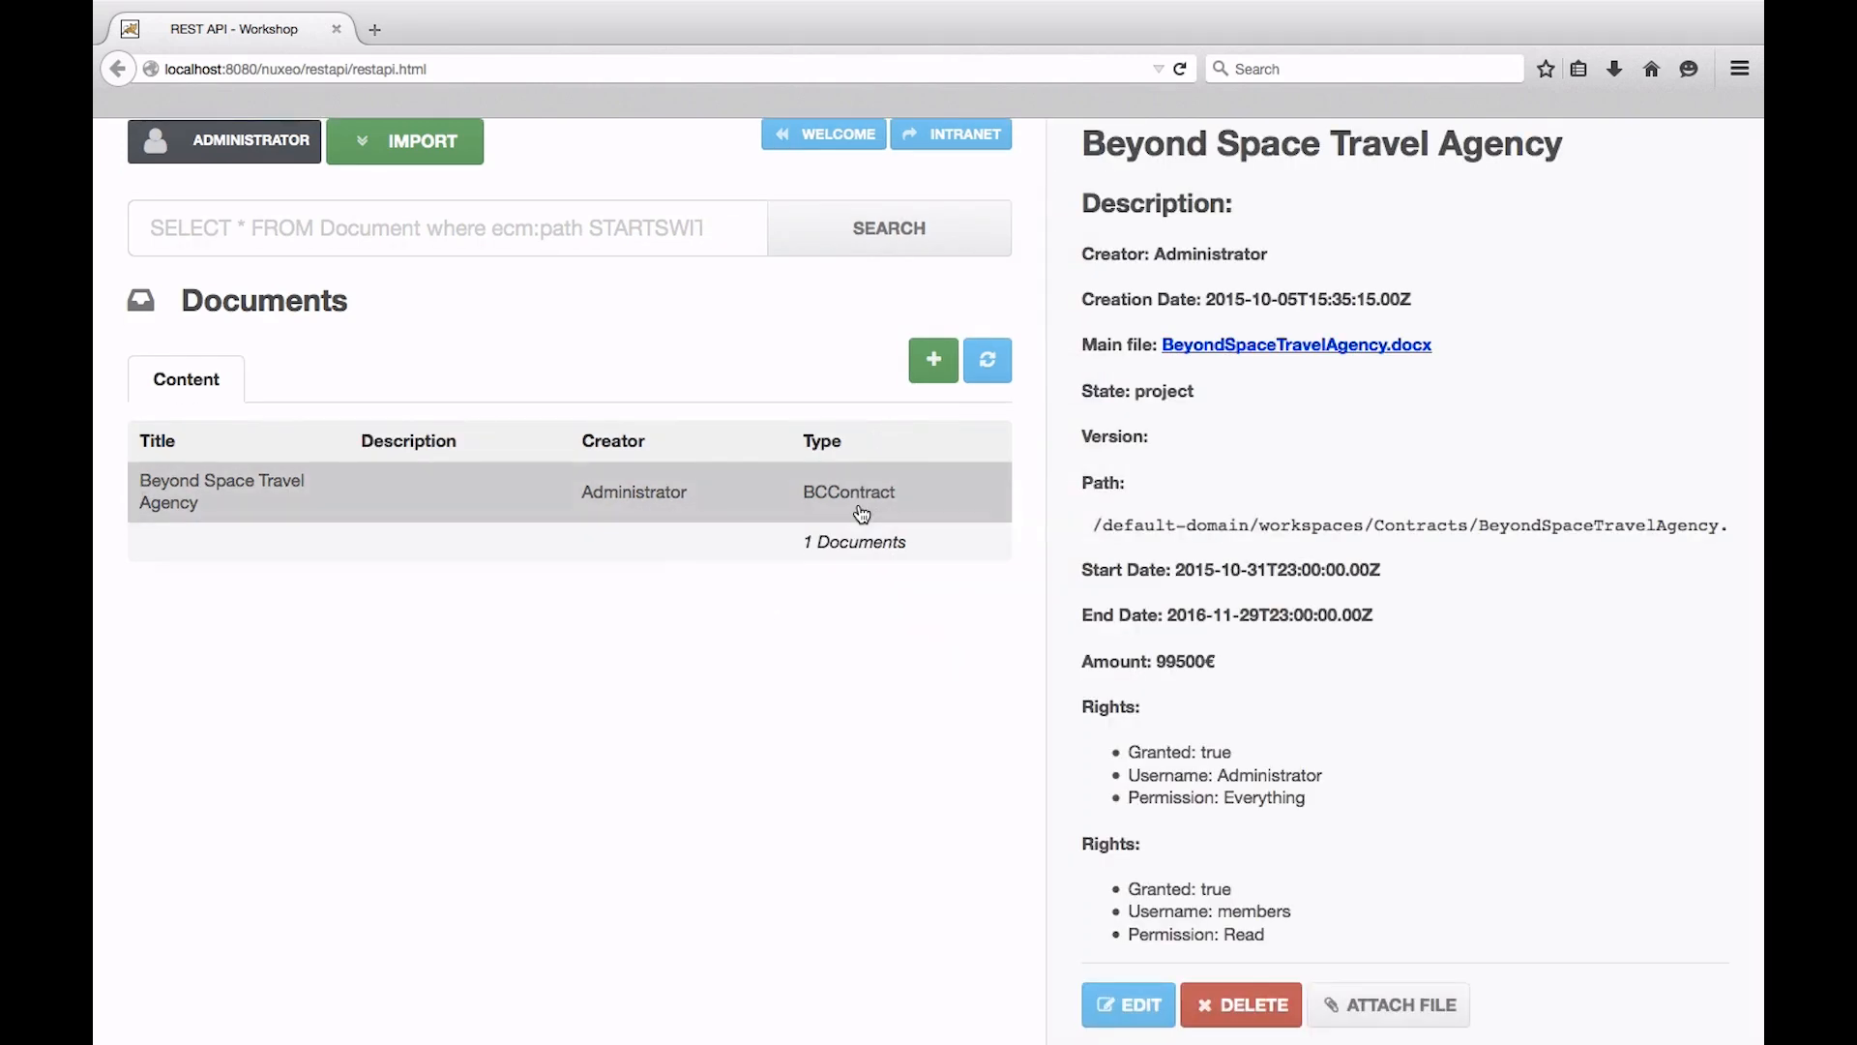
pyautogui.moveTo(863, 608)
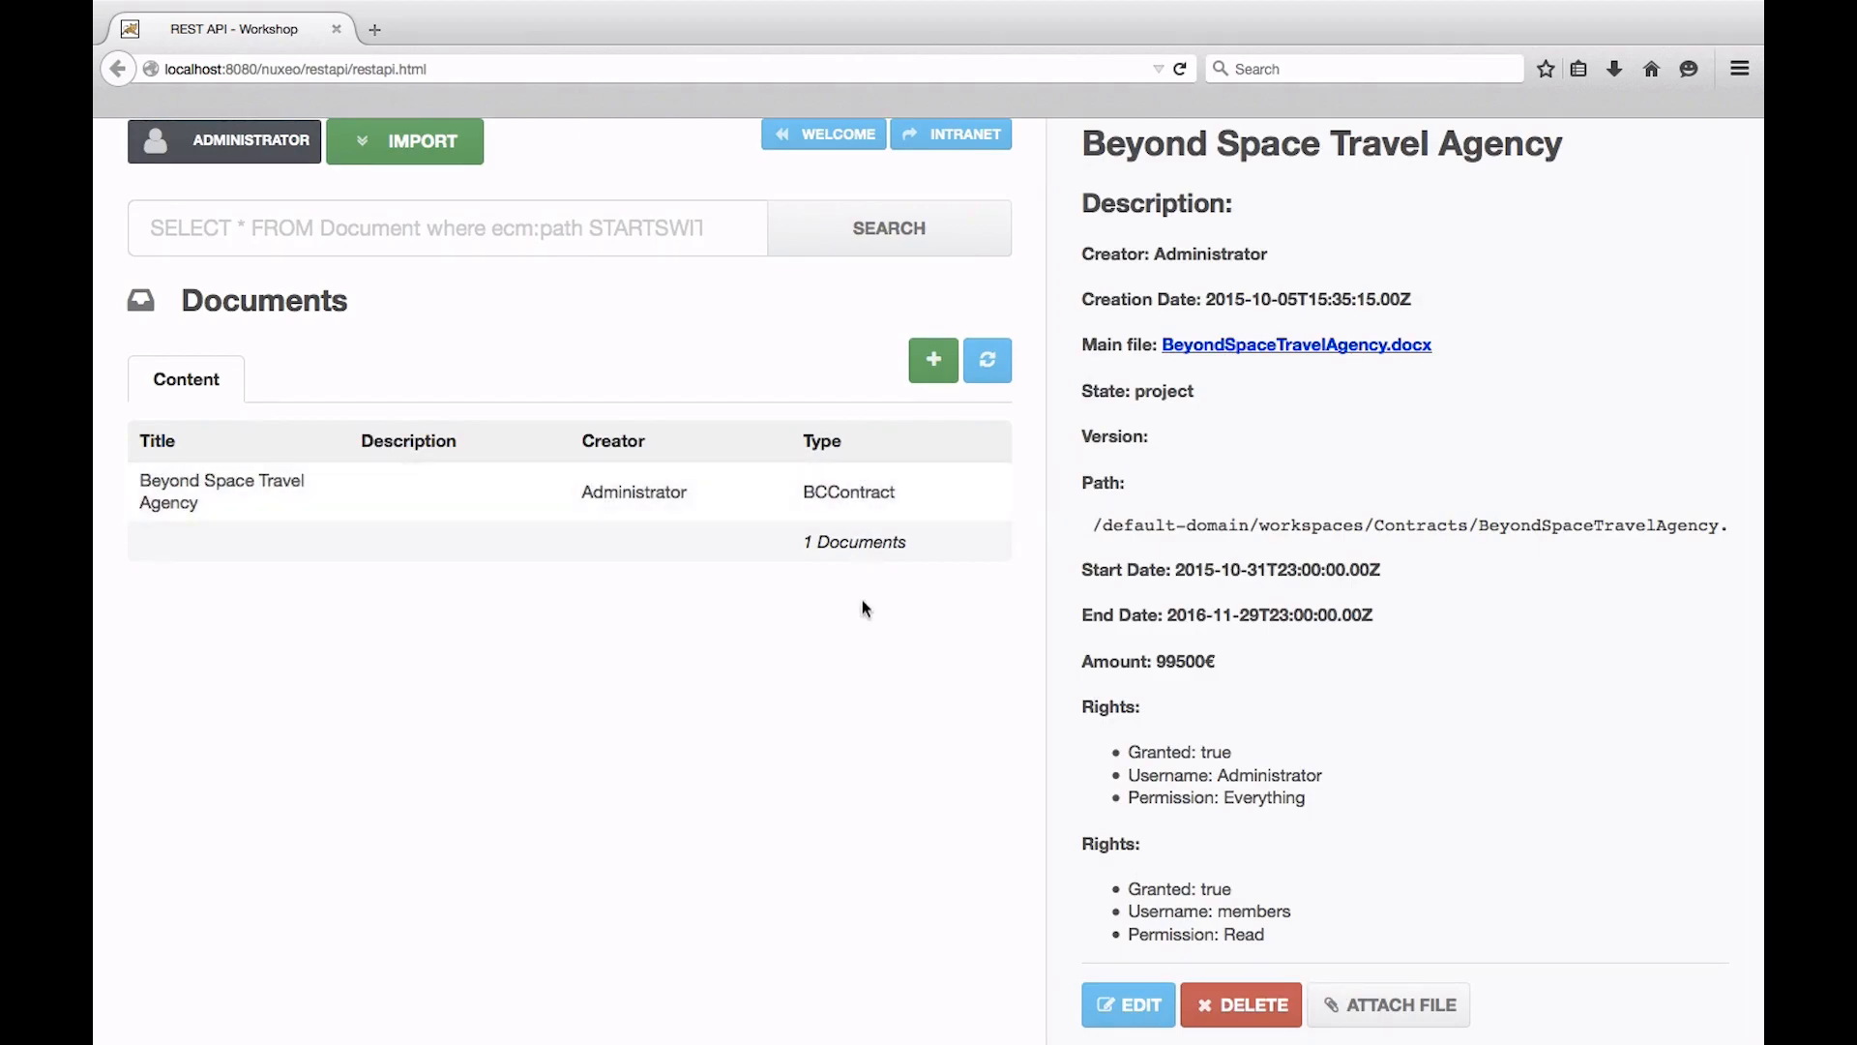
# - Connect the playground to the demo Nuxeo server with the Administrator credentials
pyautogui.click(478, 29)
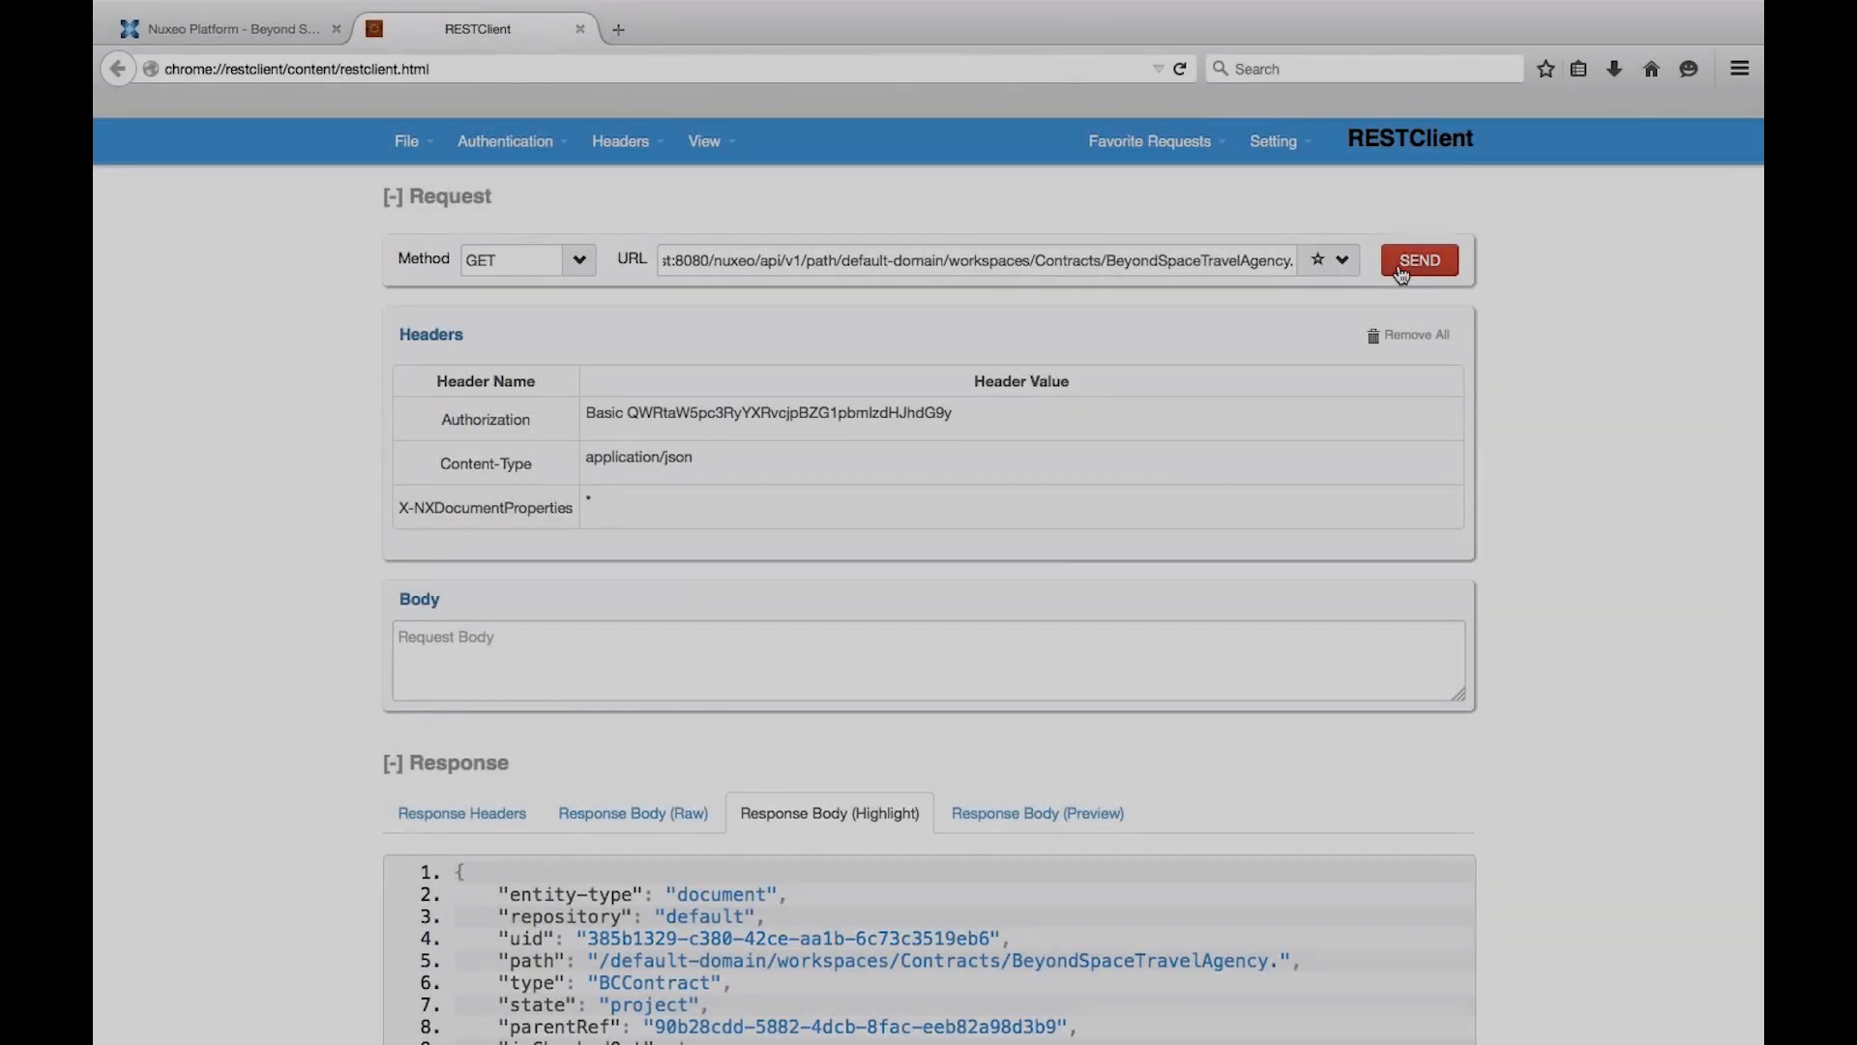
pyautogui.scroll(-3)
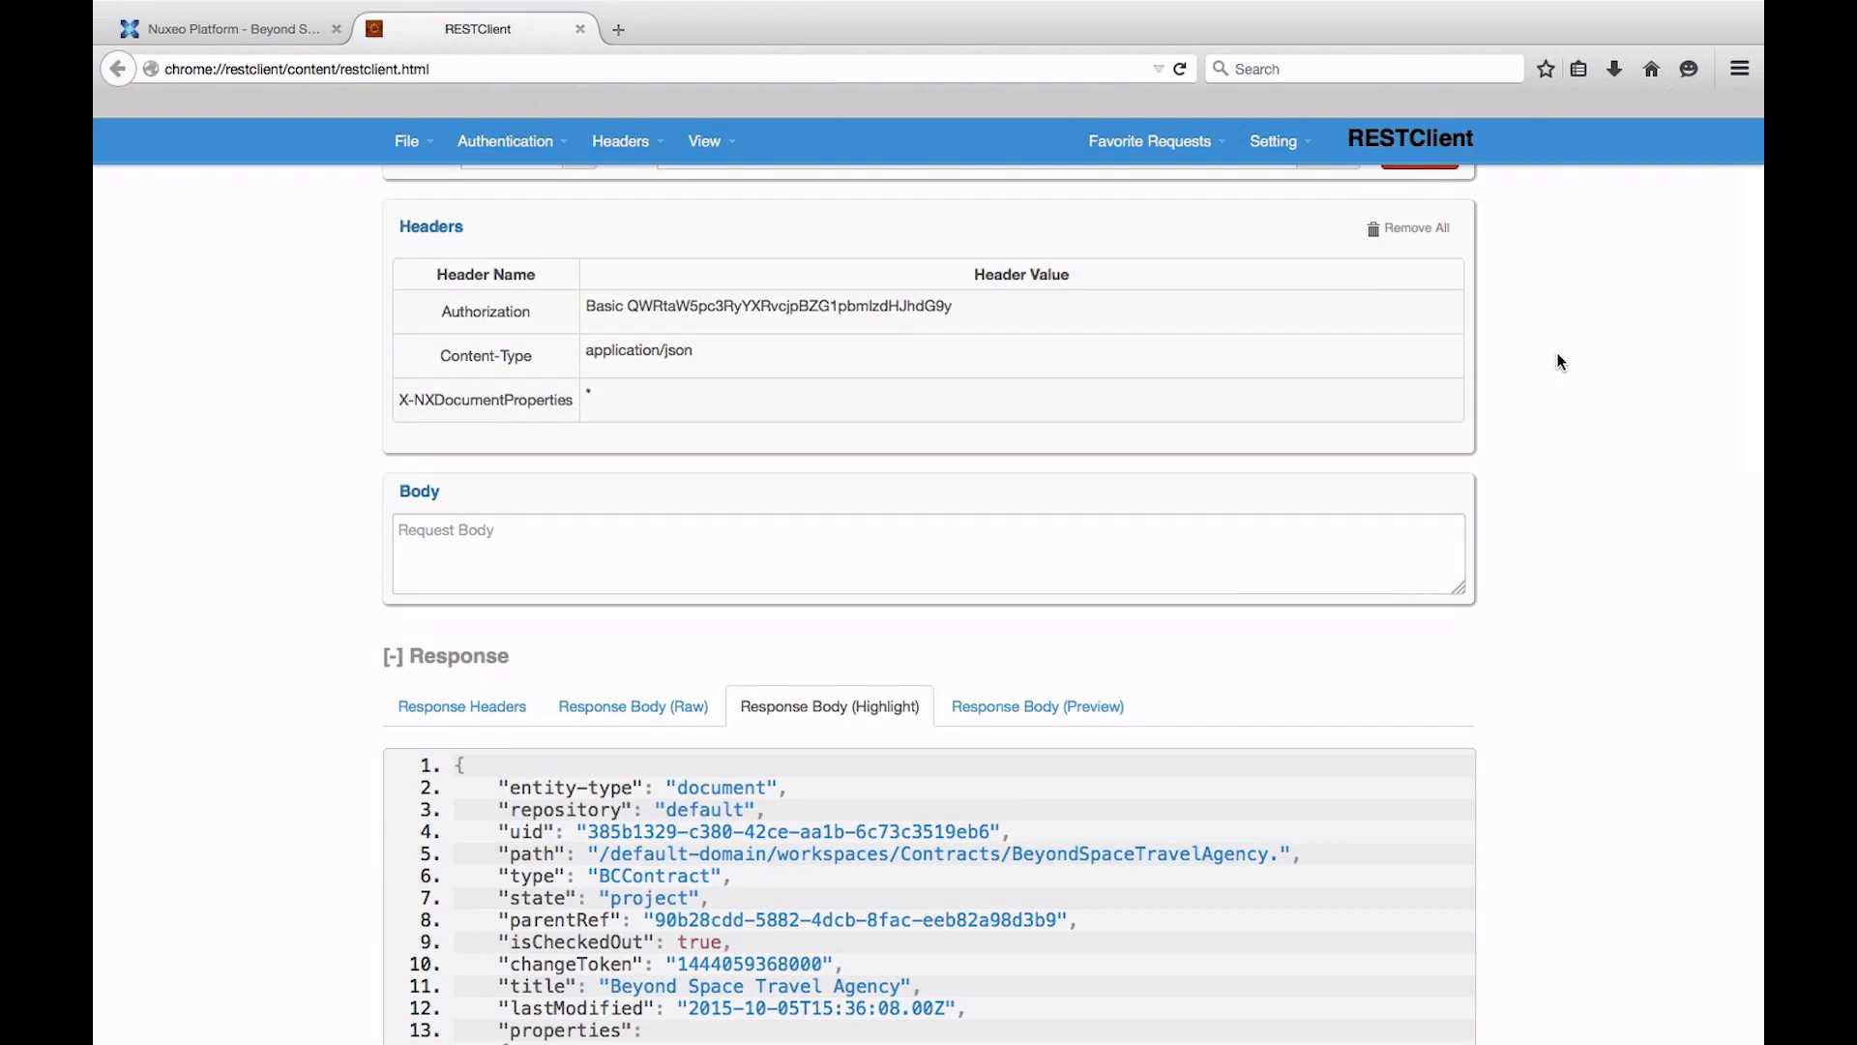
pyautogui.scroll(-3)
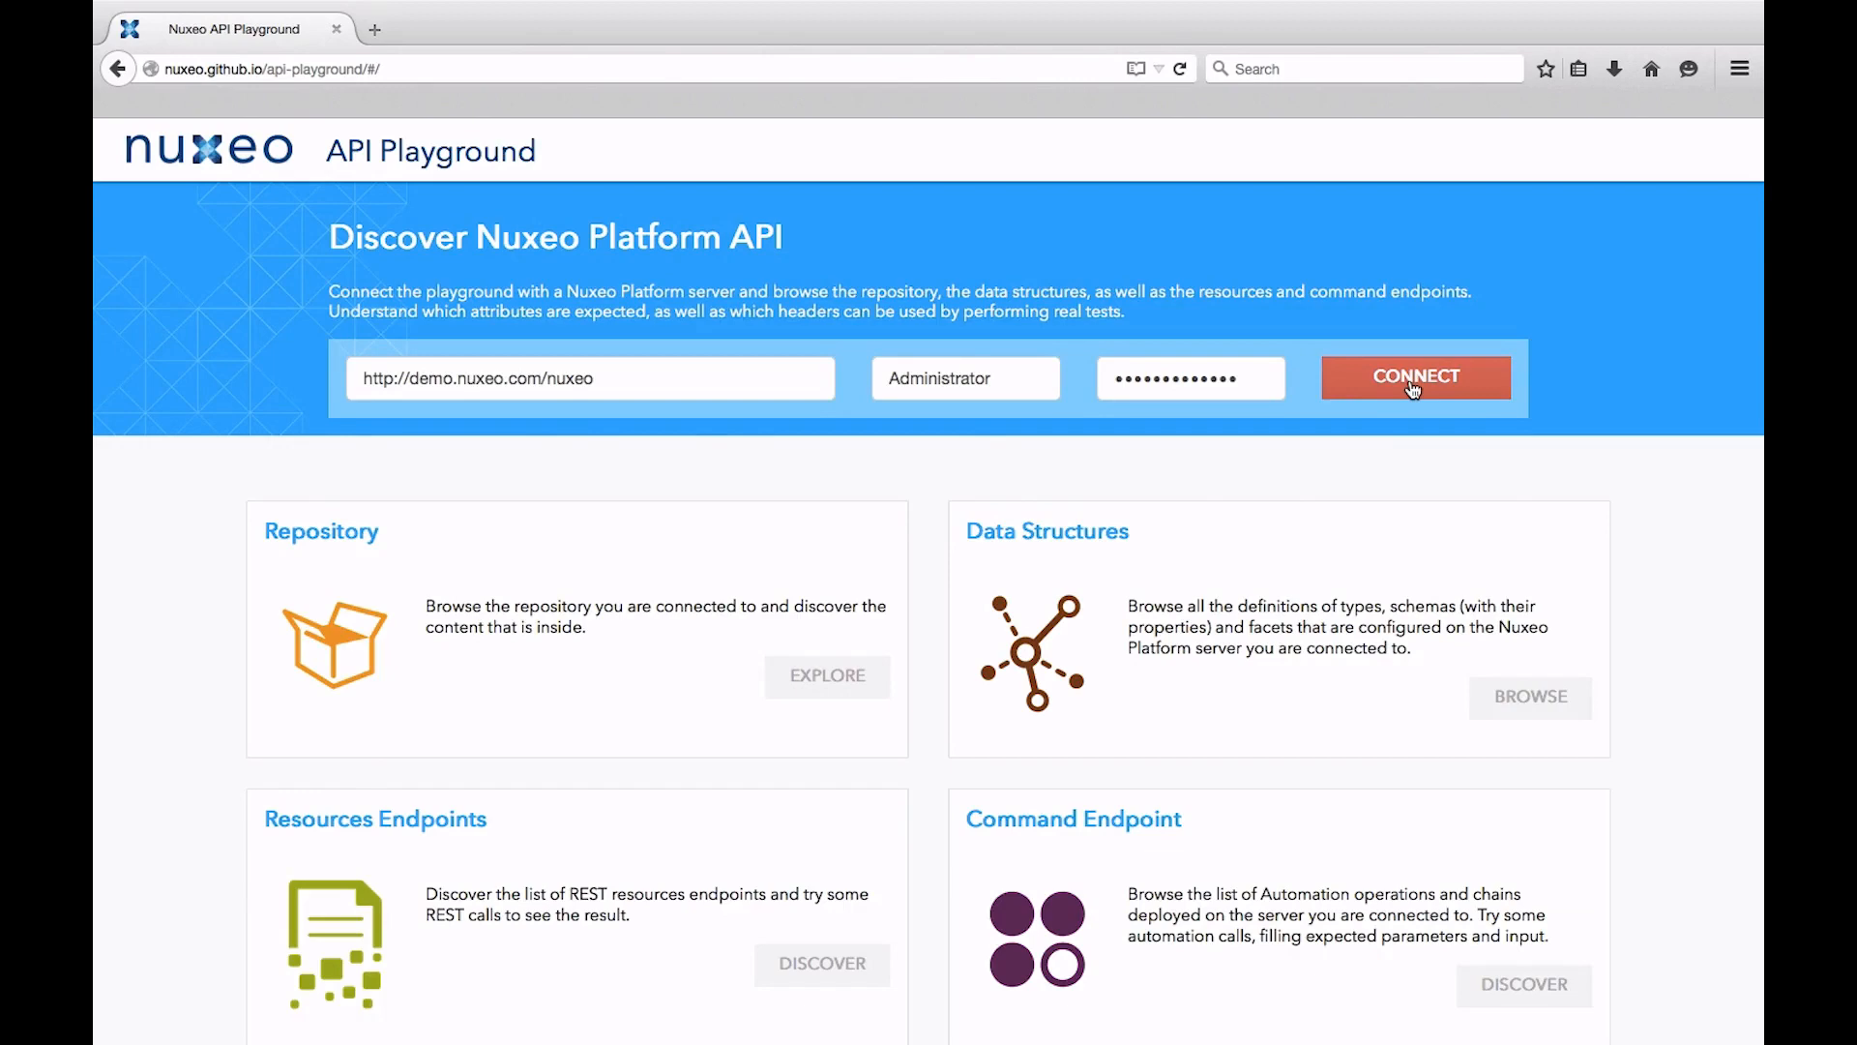
pyautogui.click(1412, 375)
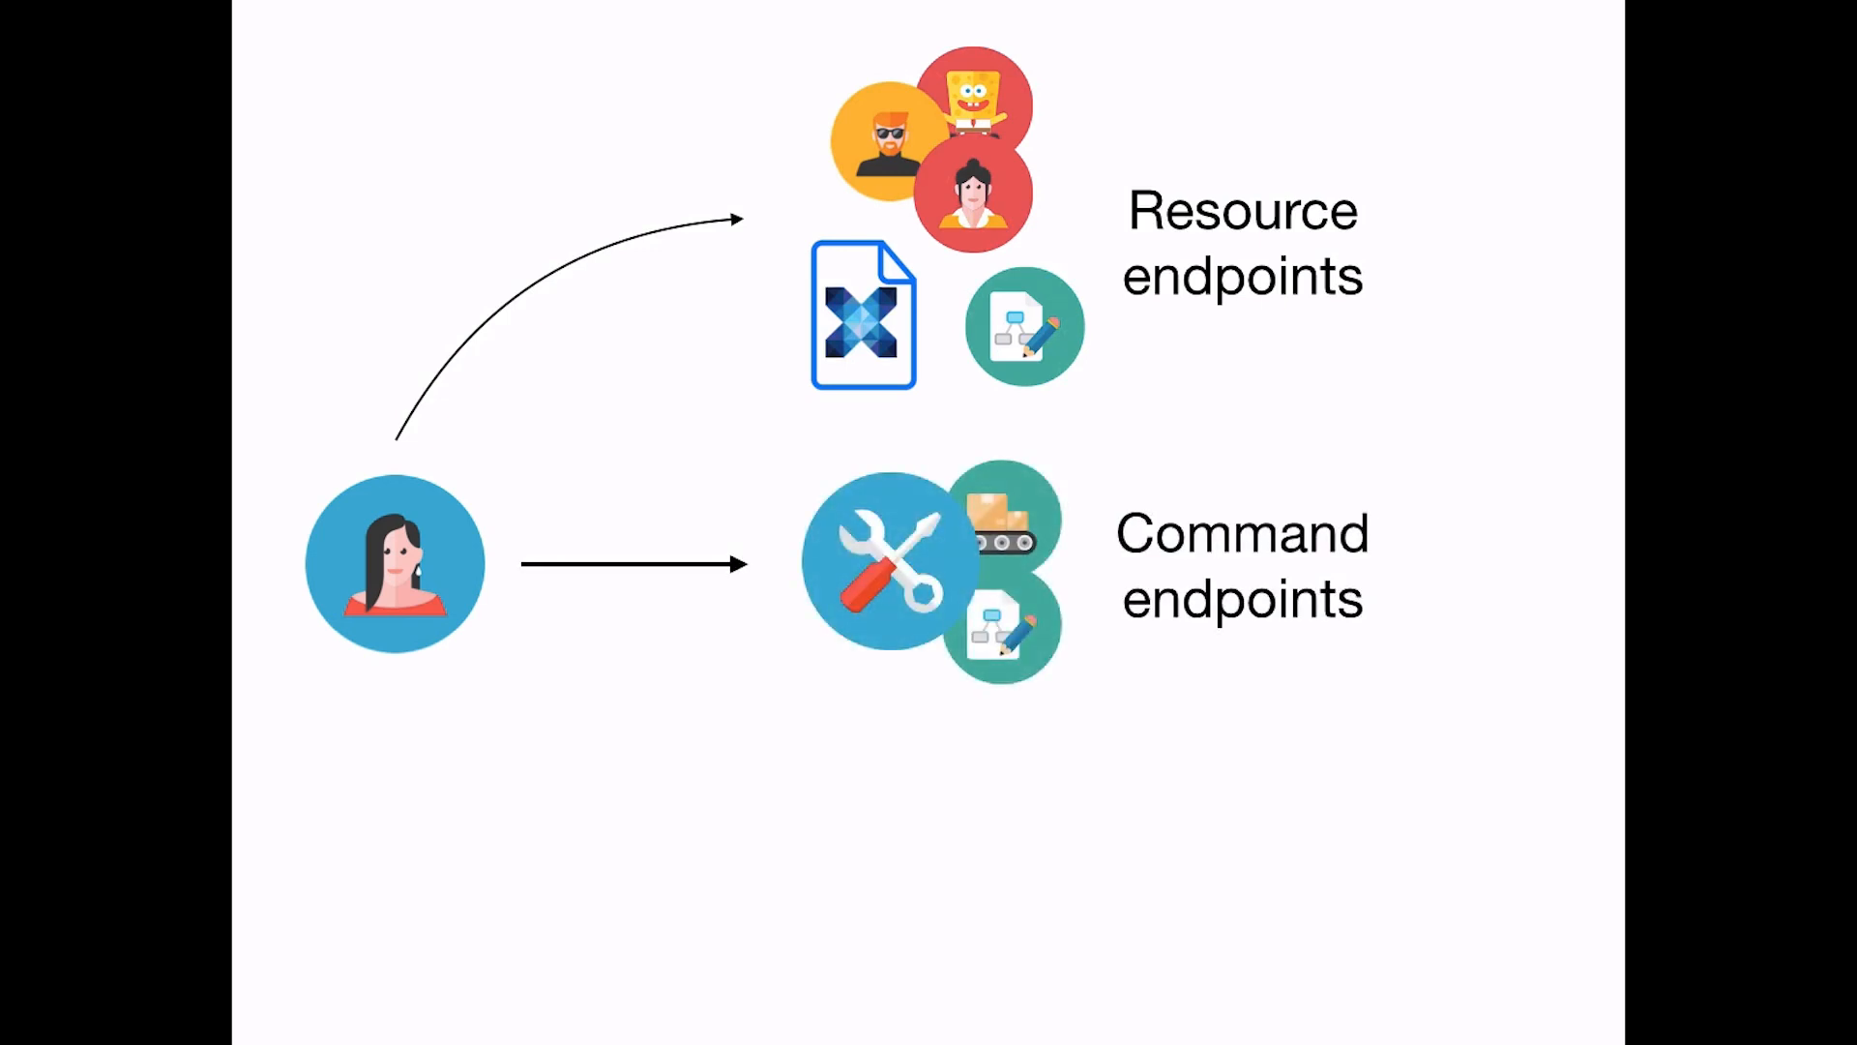
# - Advance to the Resource endpoints / Command endpoints slide
pyautogui.press('right')
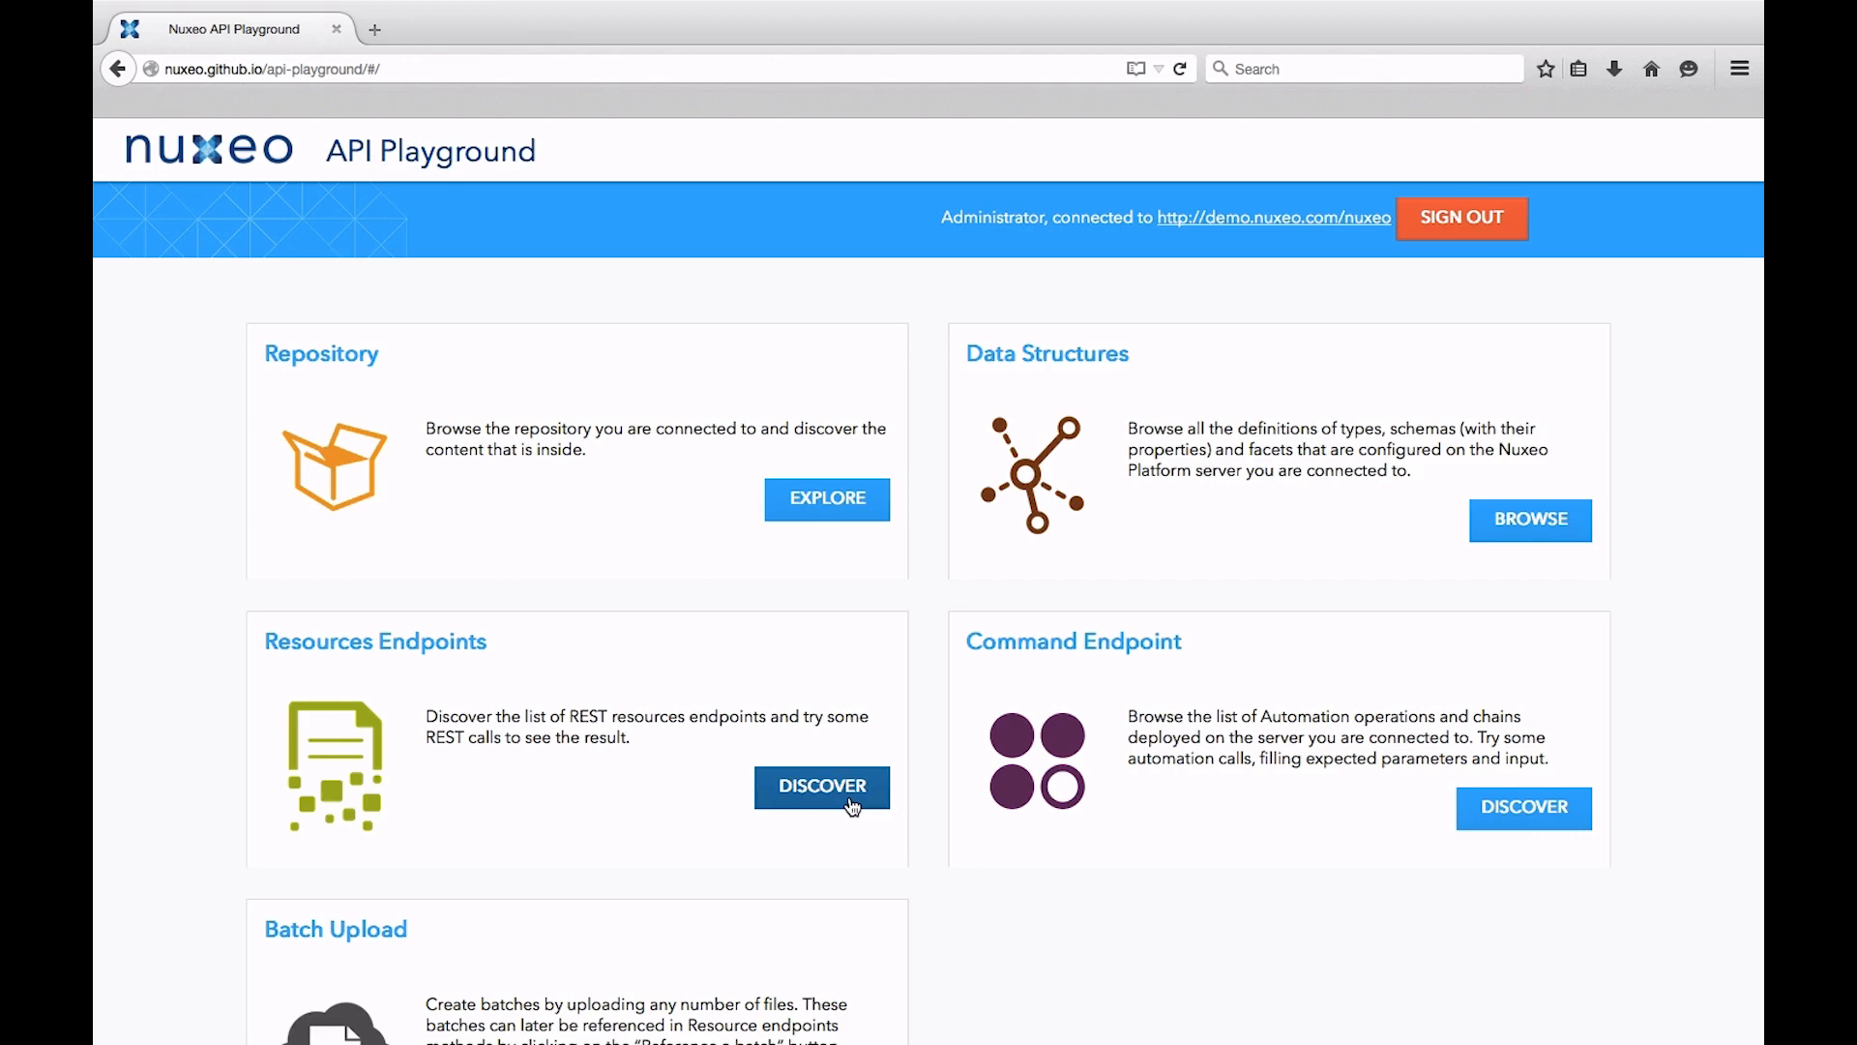
# - Run GET /path/{docPath} for default-domain via DISCOVER and view the 200 OK response headers
pyautogui.click(822, 787)
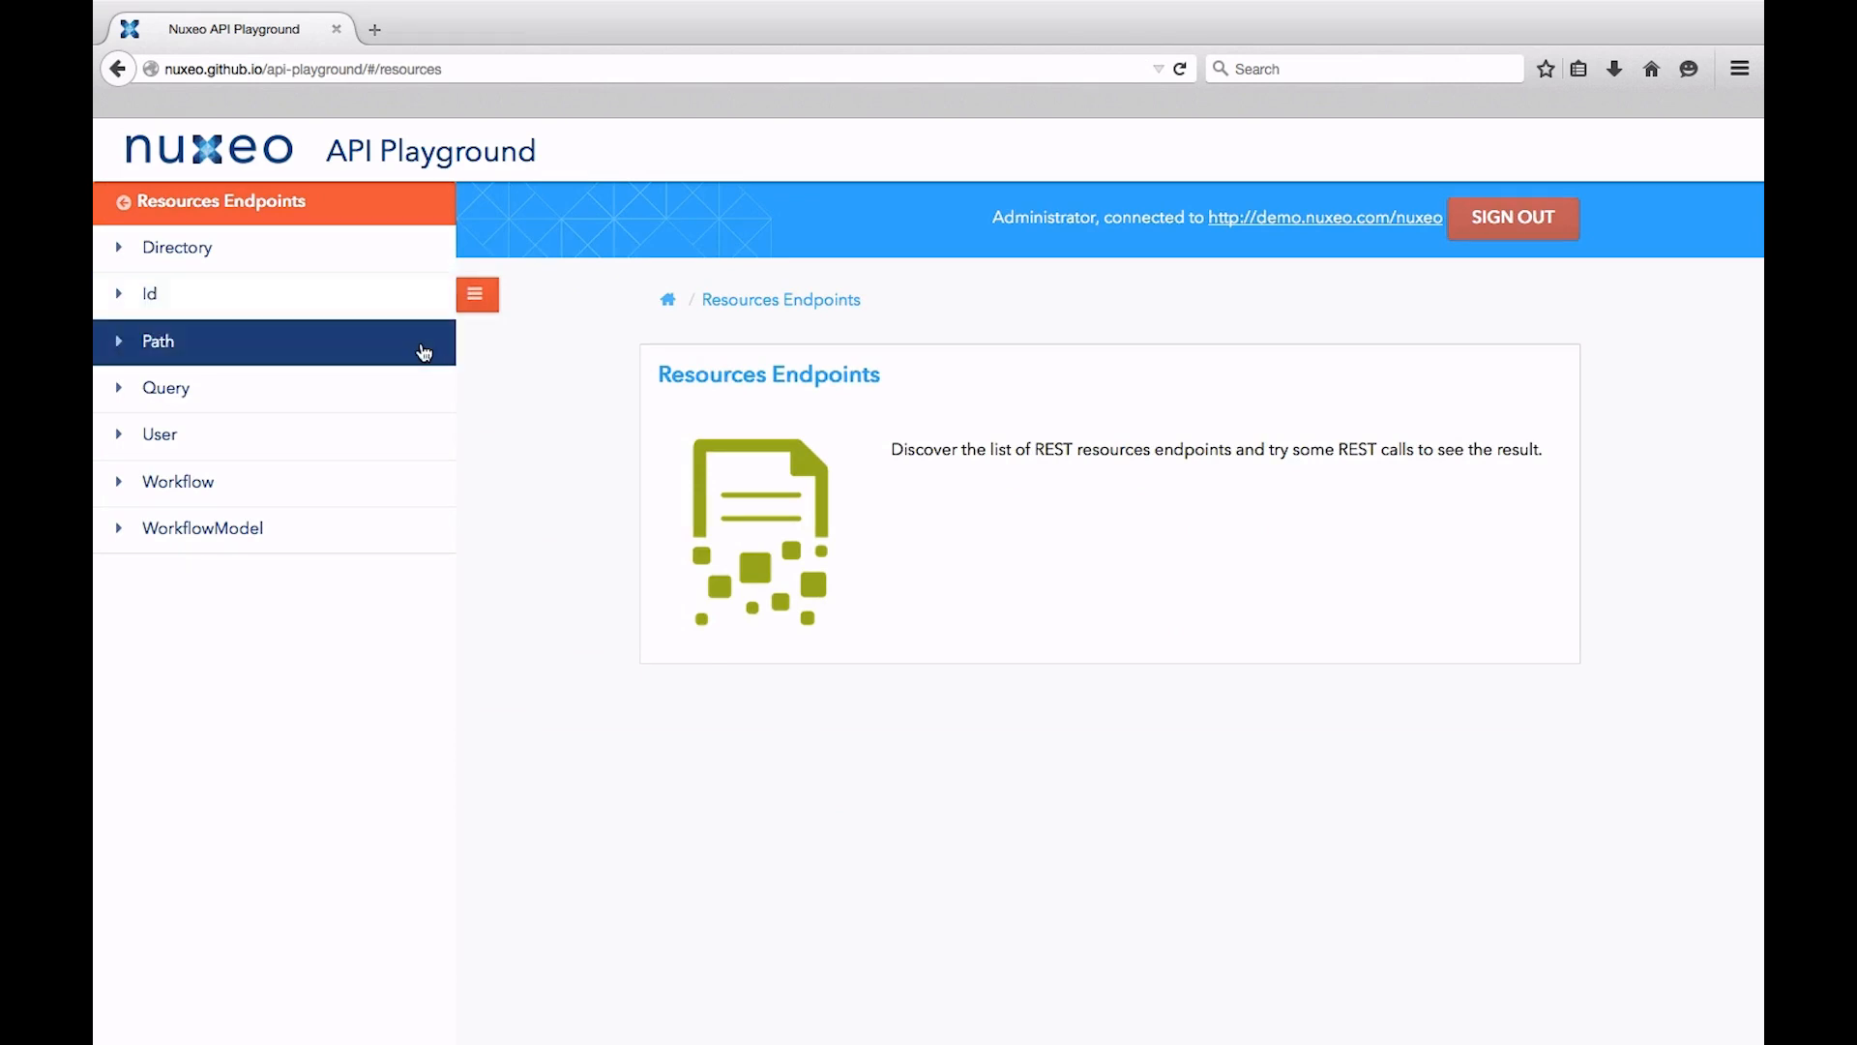
pyautogui.click(156, 341)
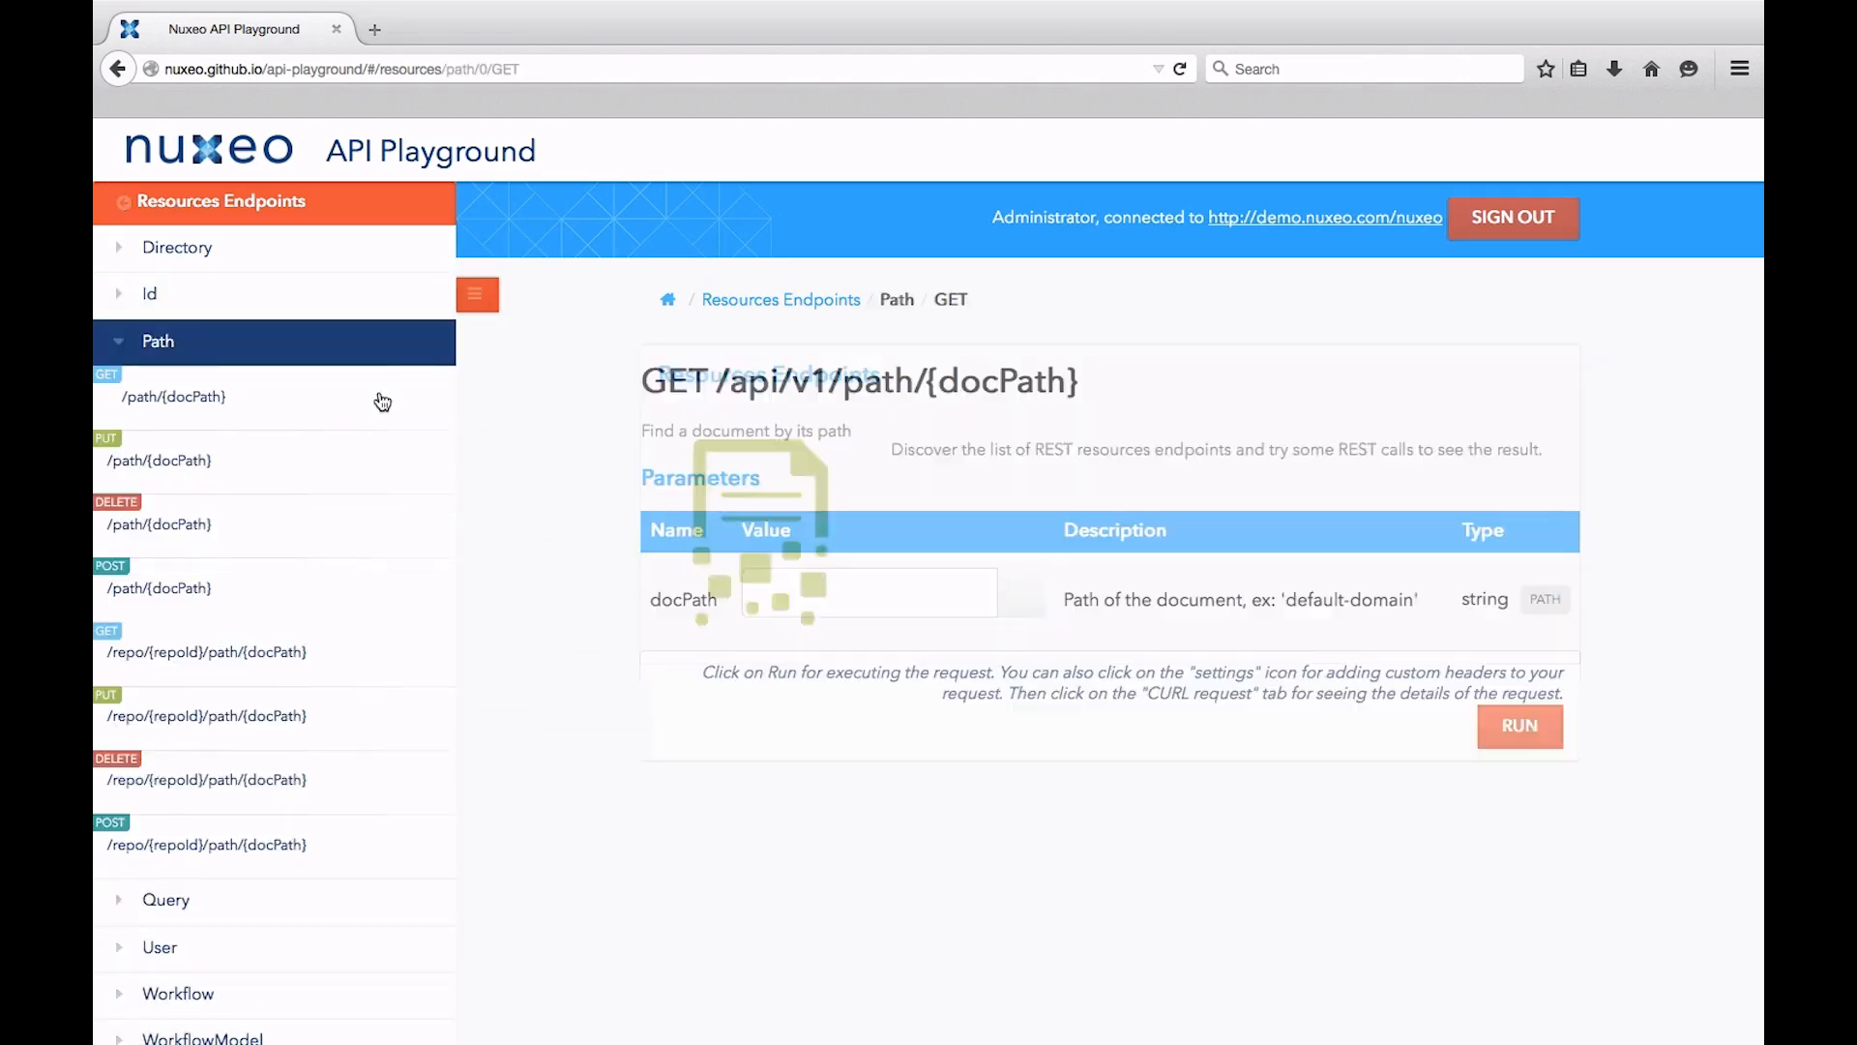
pyautogui.write('d')
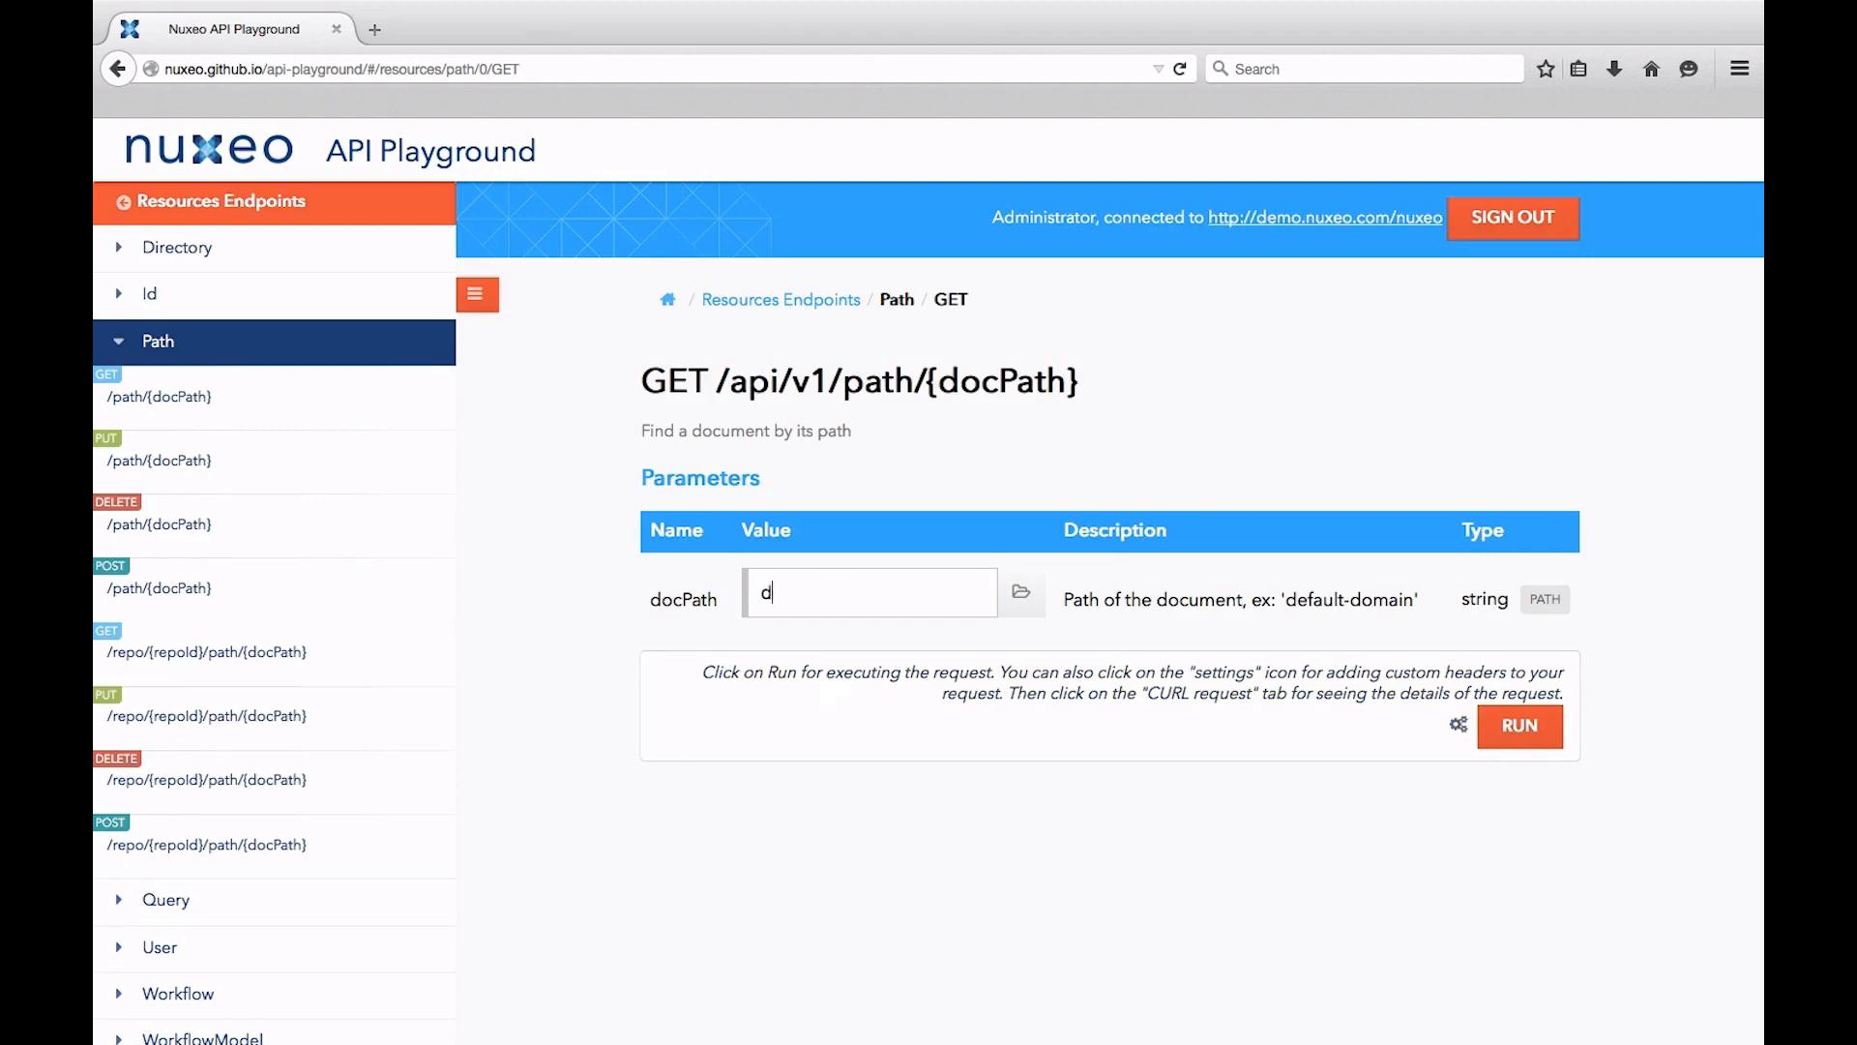
pyautogui.write('efault-domain')
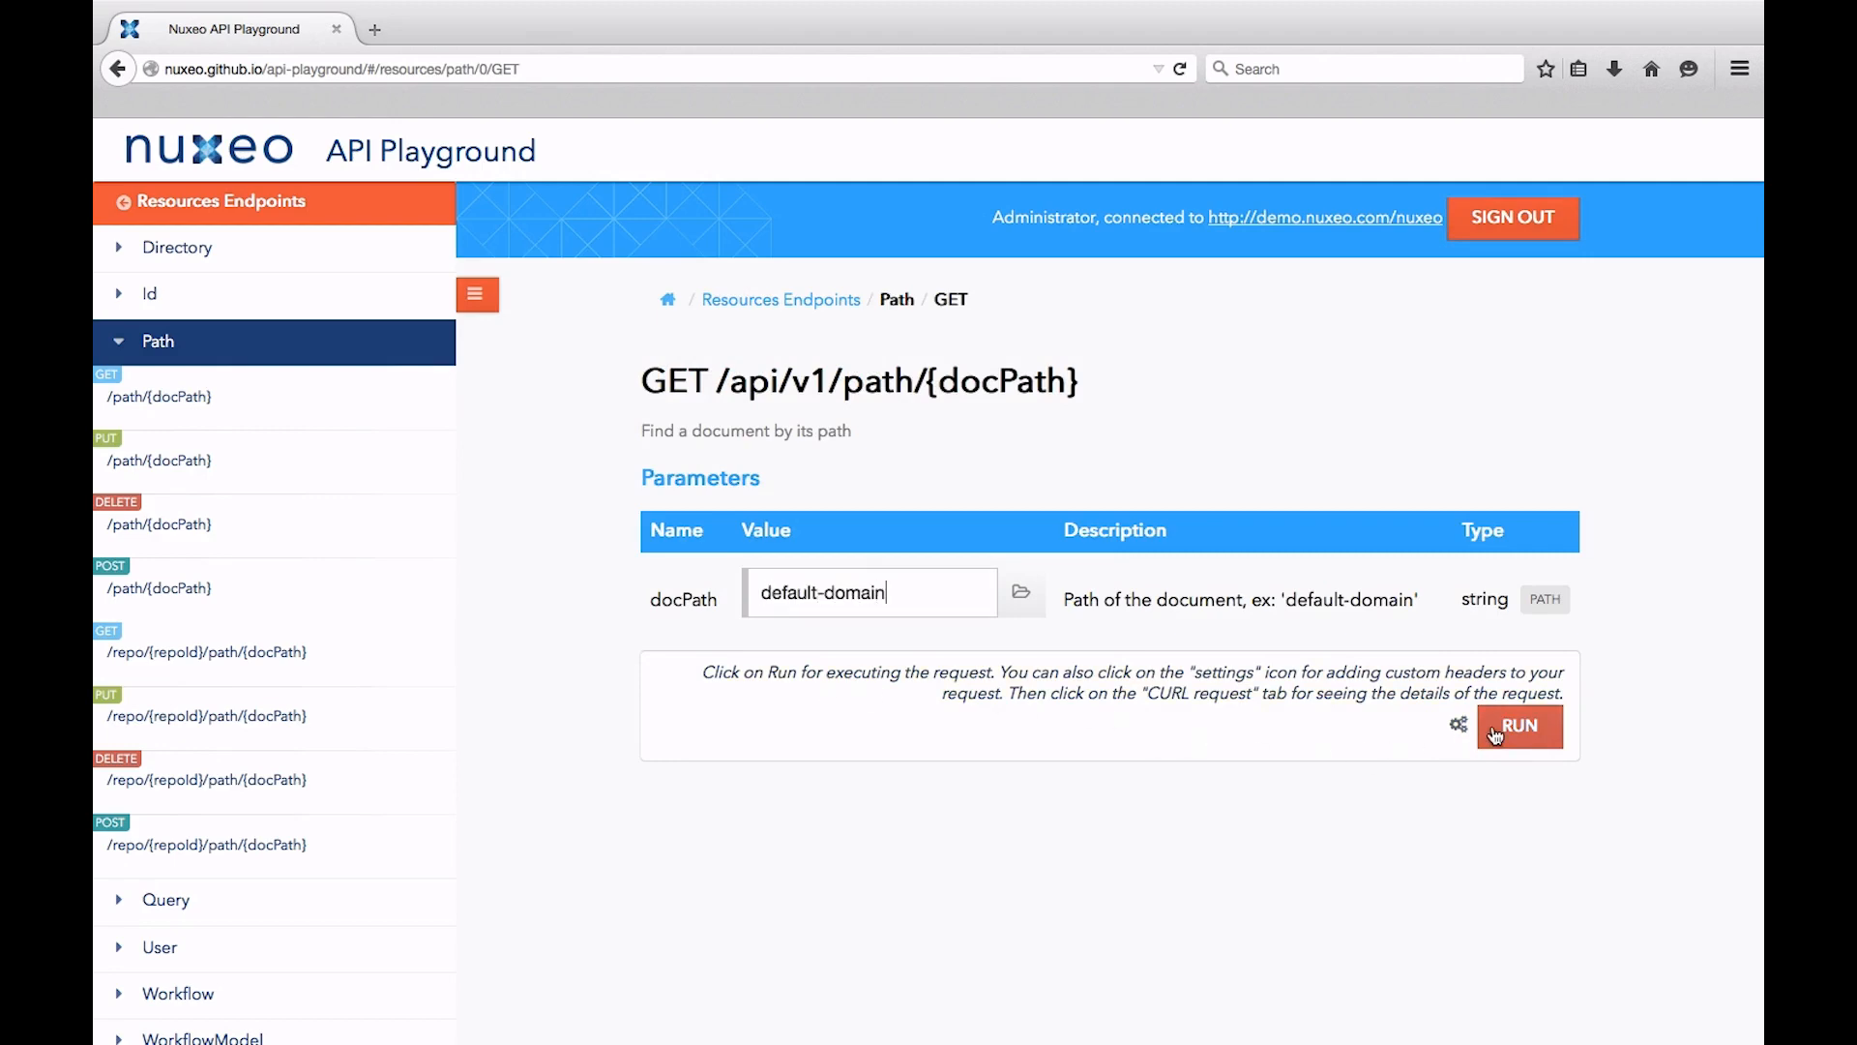
pyautogui.click(1521, 726)
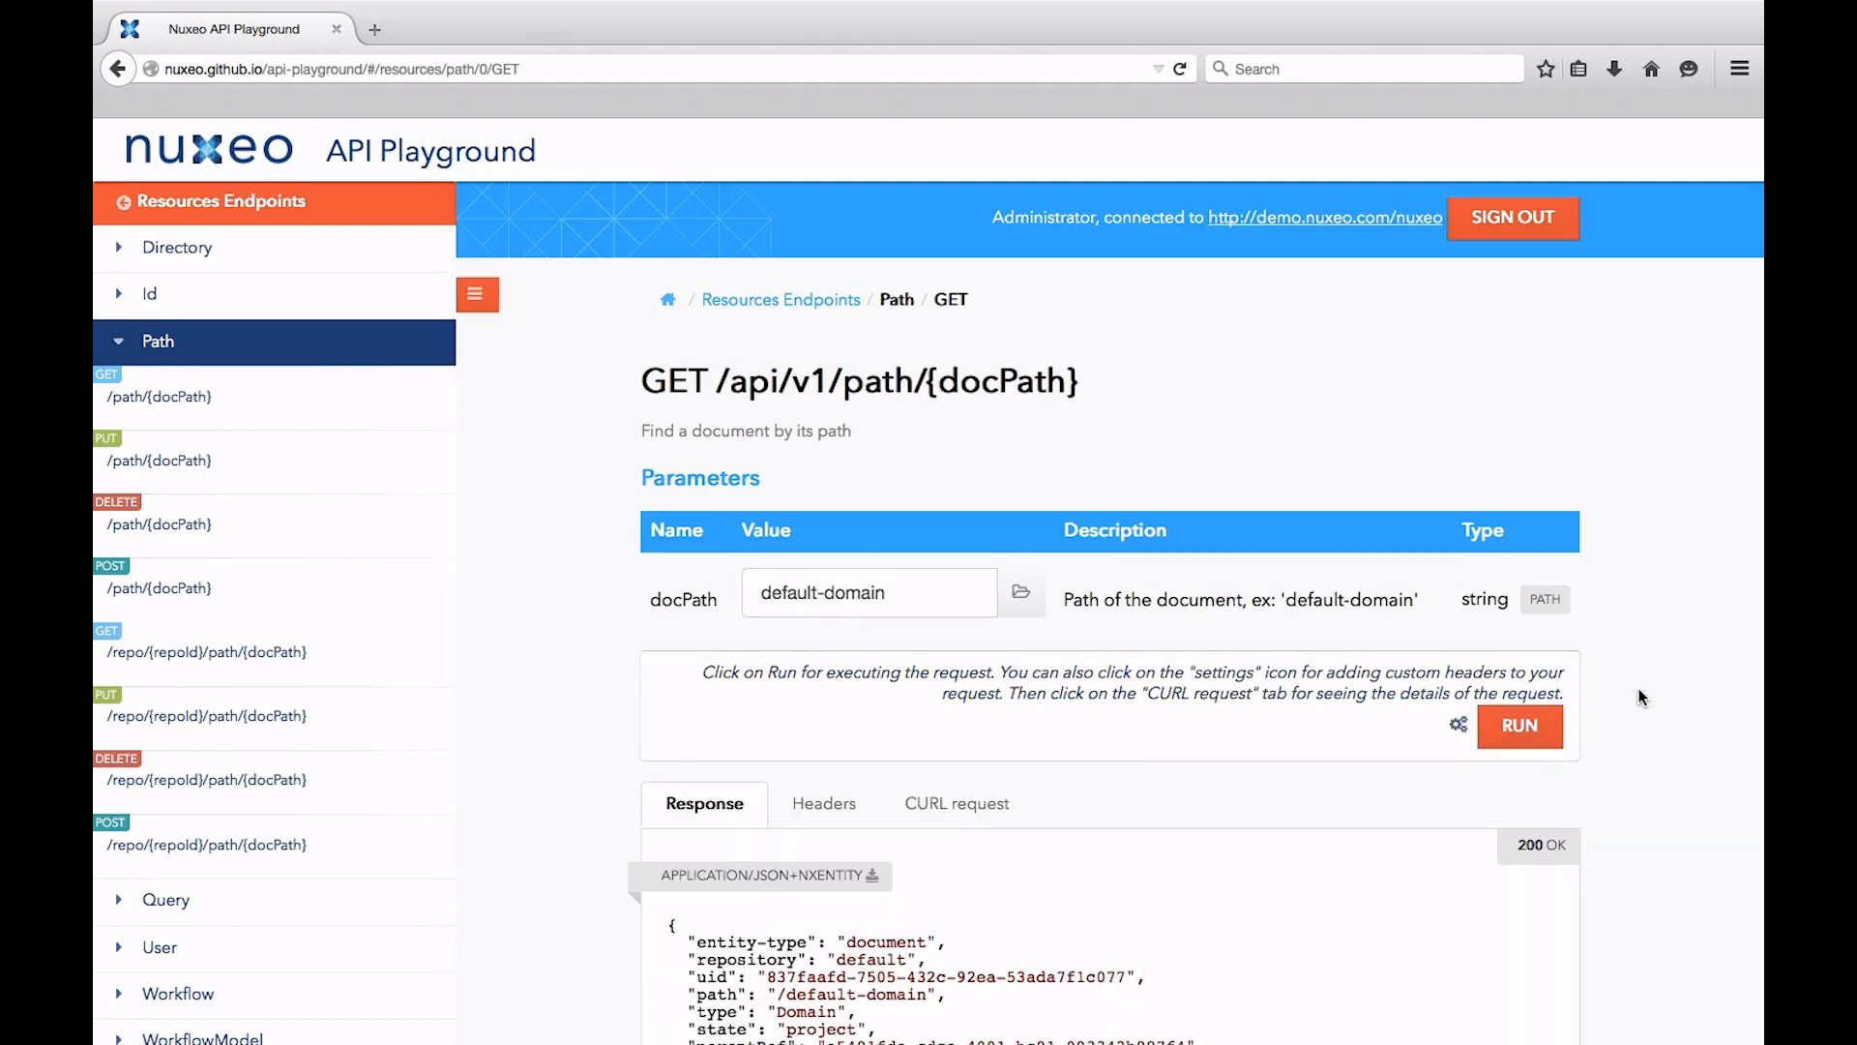
pyautogui.scroll(-3)
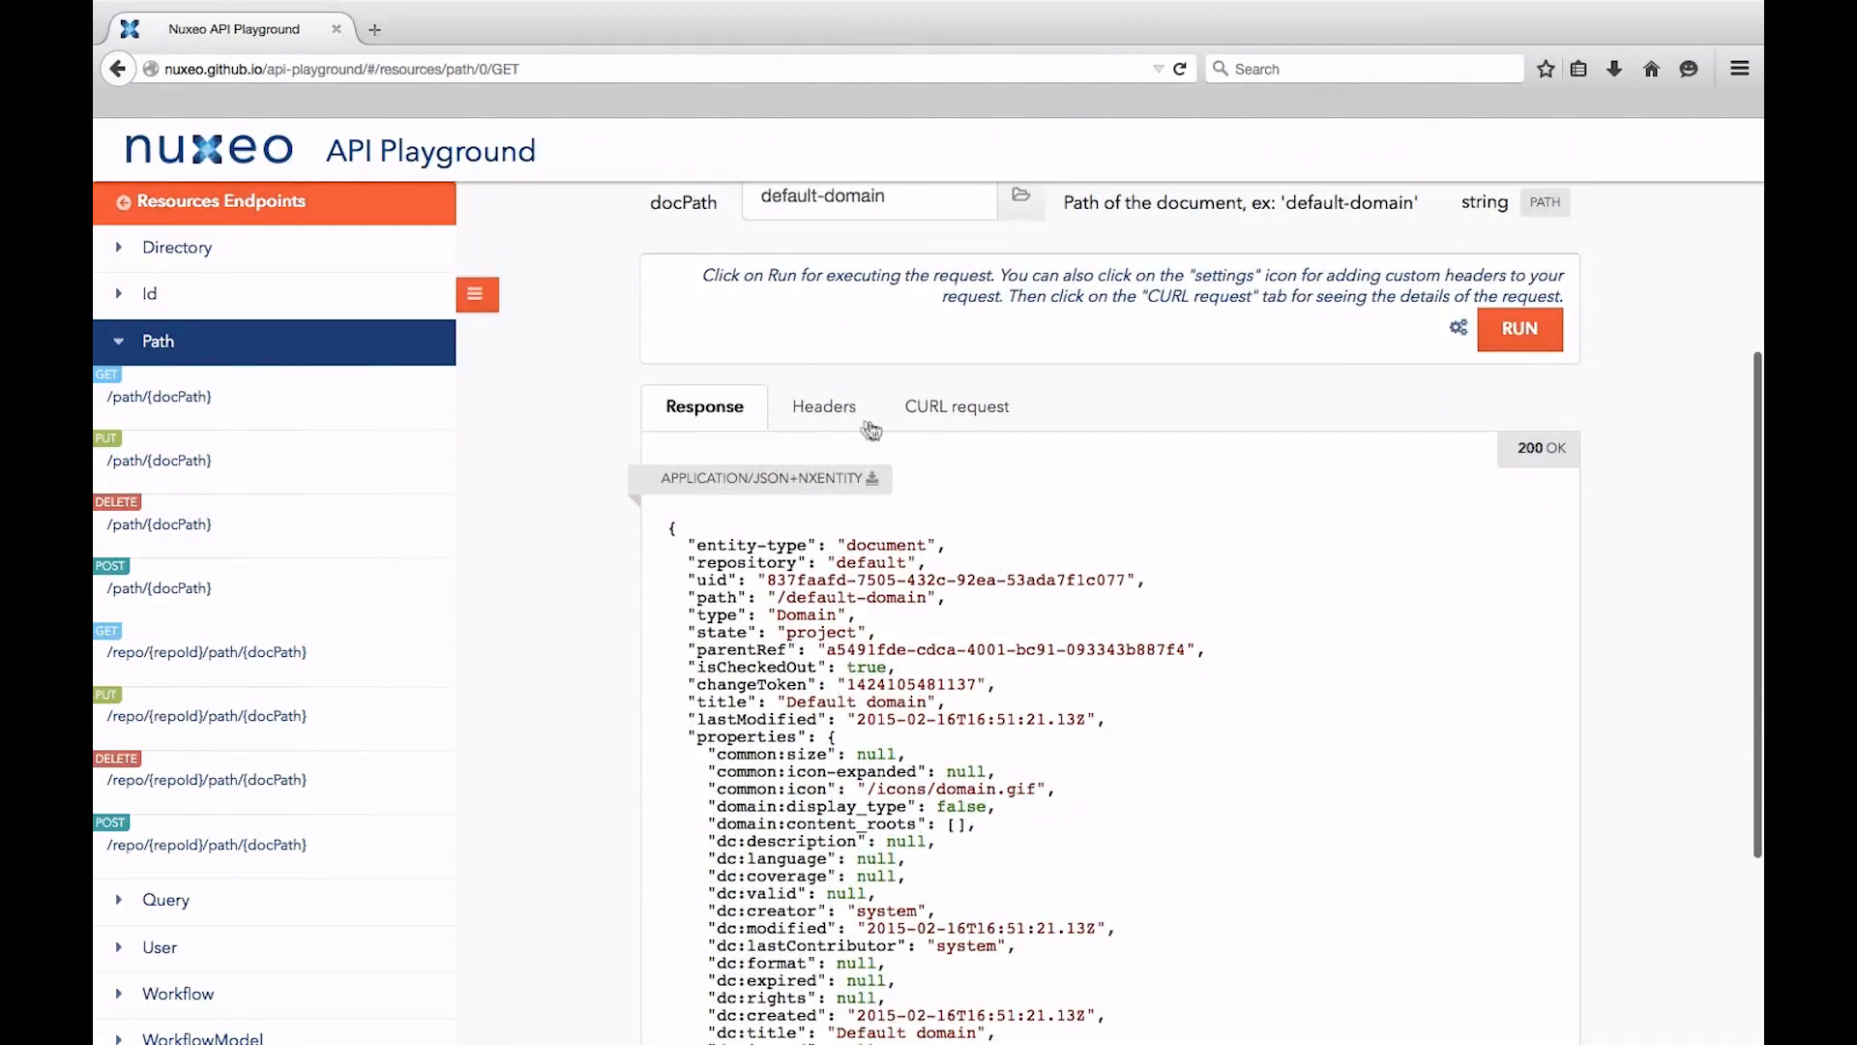
pyautogui.click(822, 406)
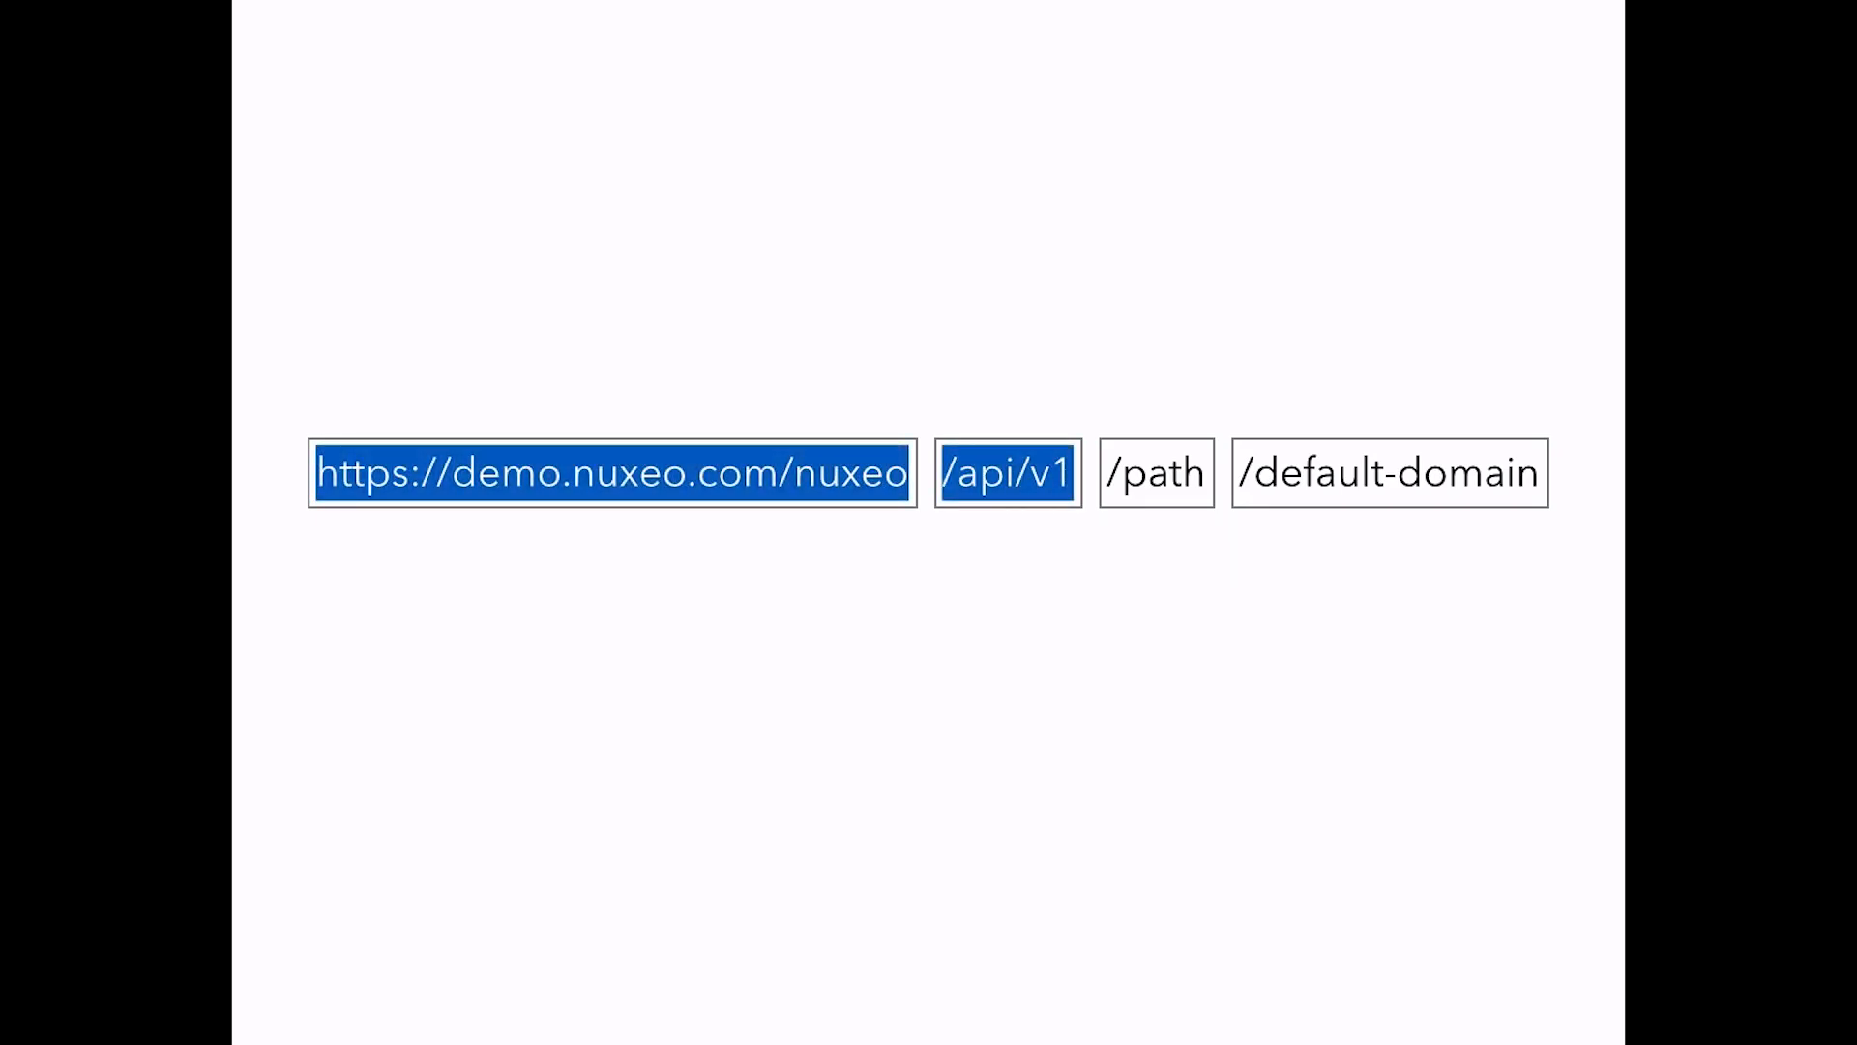
# - Step through the slide highlighting the server, /api/v1, /path and /default-domain URL parts
pyautogui.click(1153, 474)
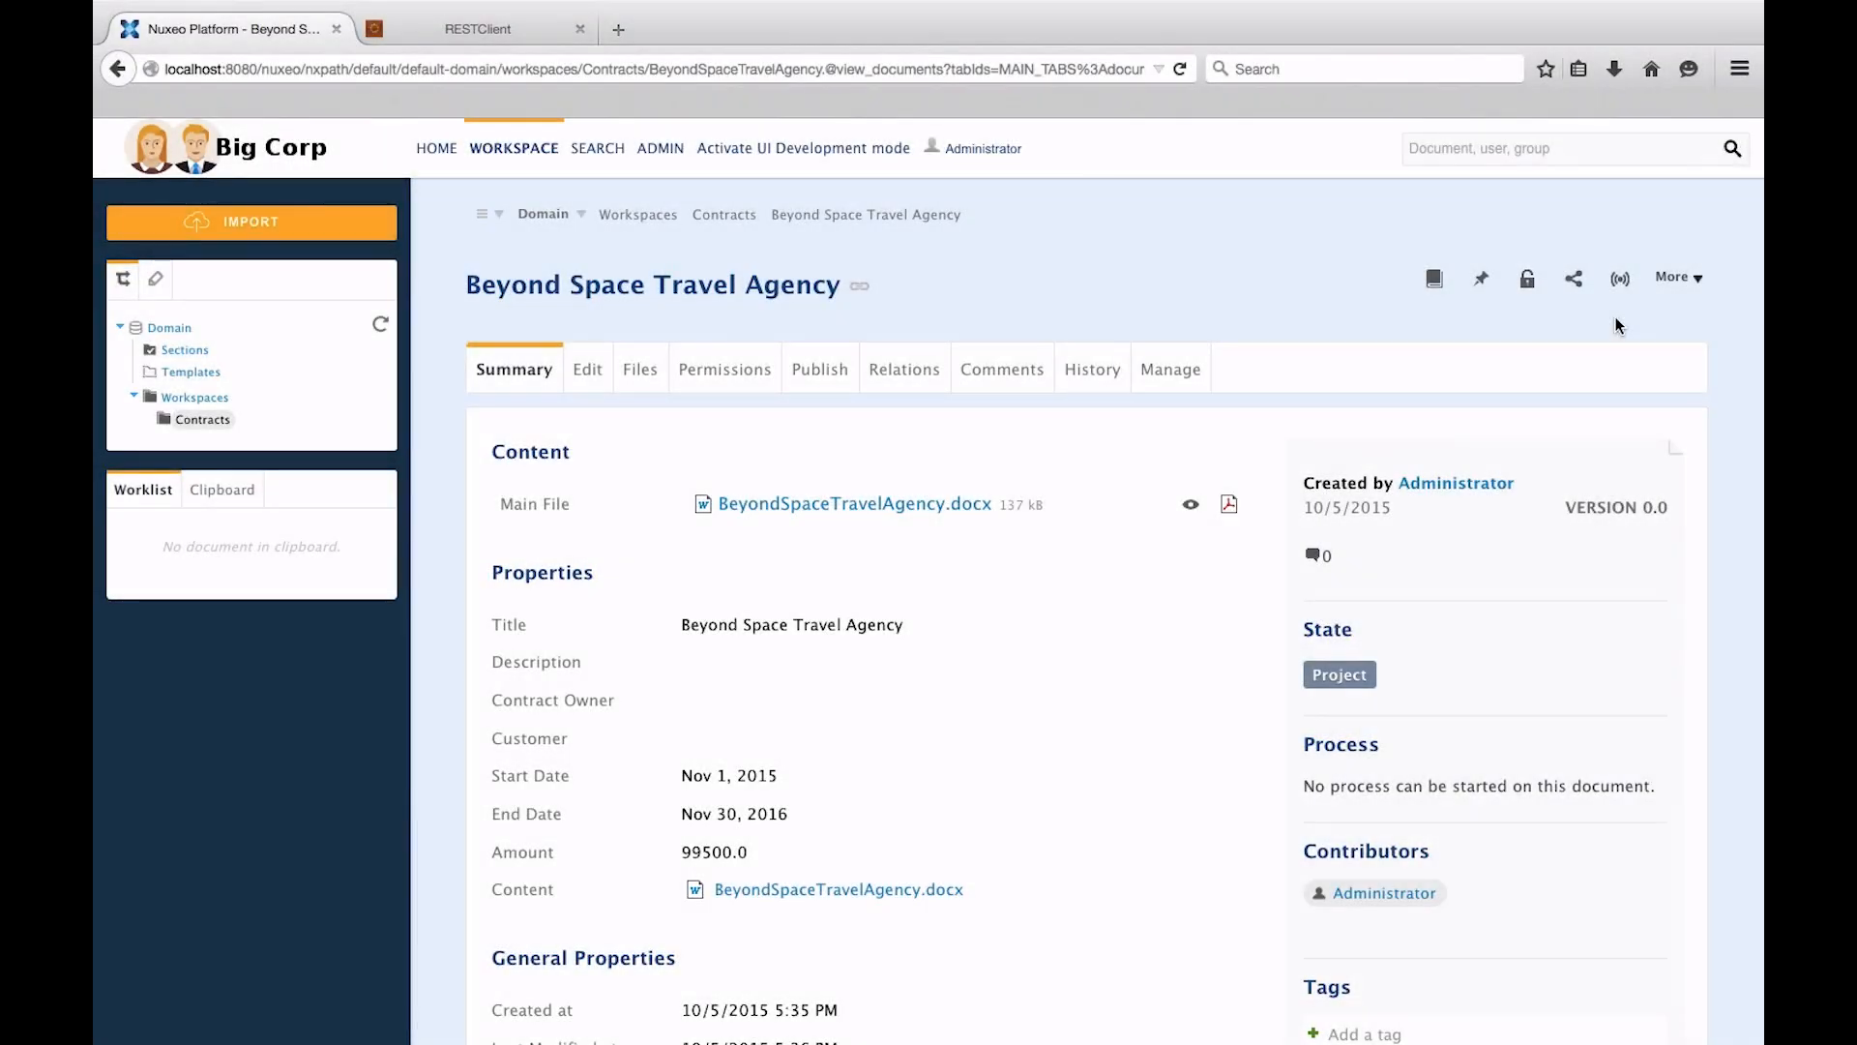
pyautogui.moveTo(1650, 303)
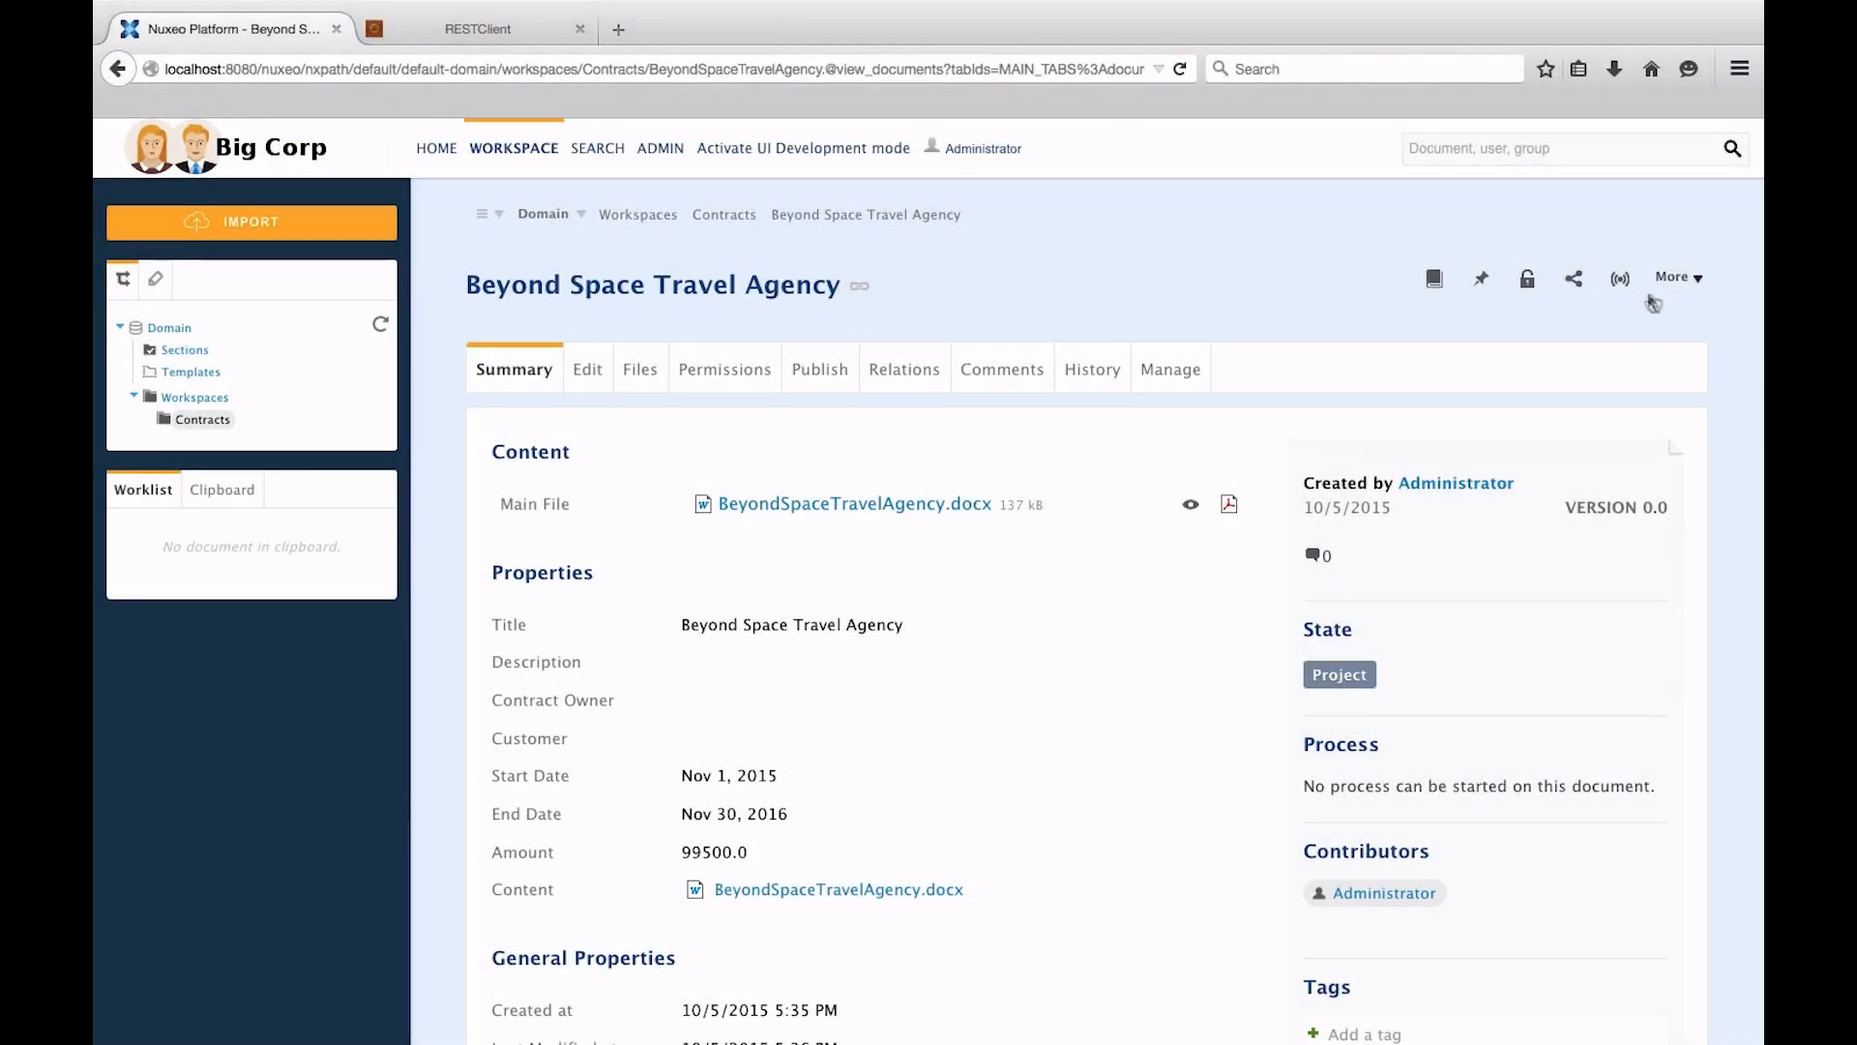
# - XML-export the contract via More > Export to see its id and workspaces/Contracts path
pyautogui.click(1672, 277)
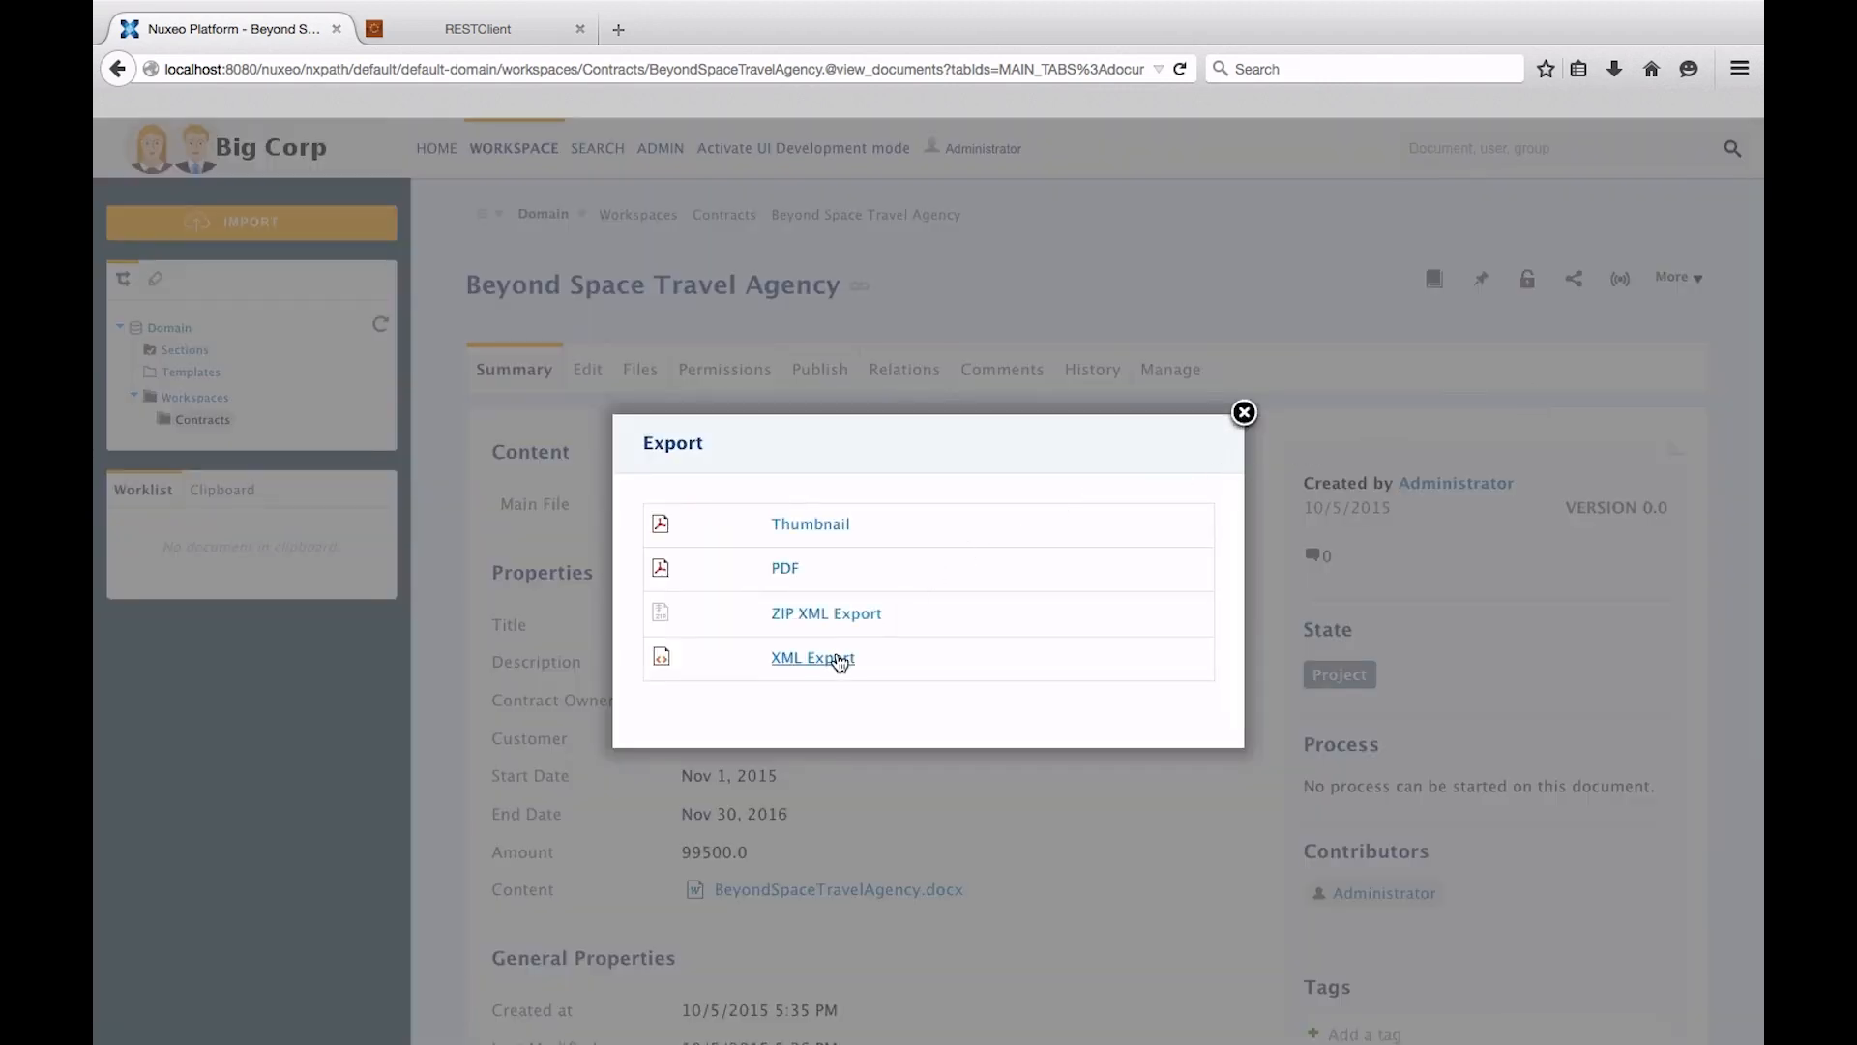
pyautogui.click(812, 657)
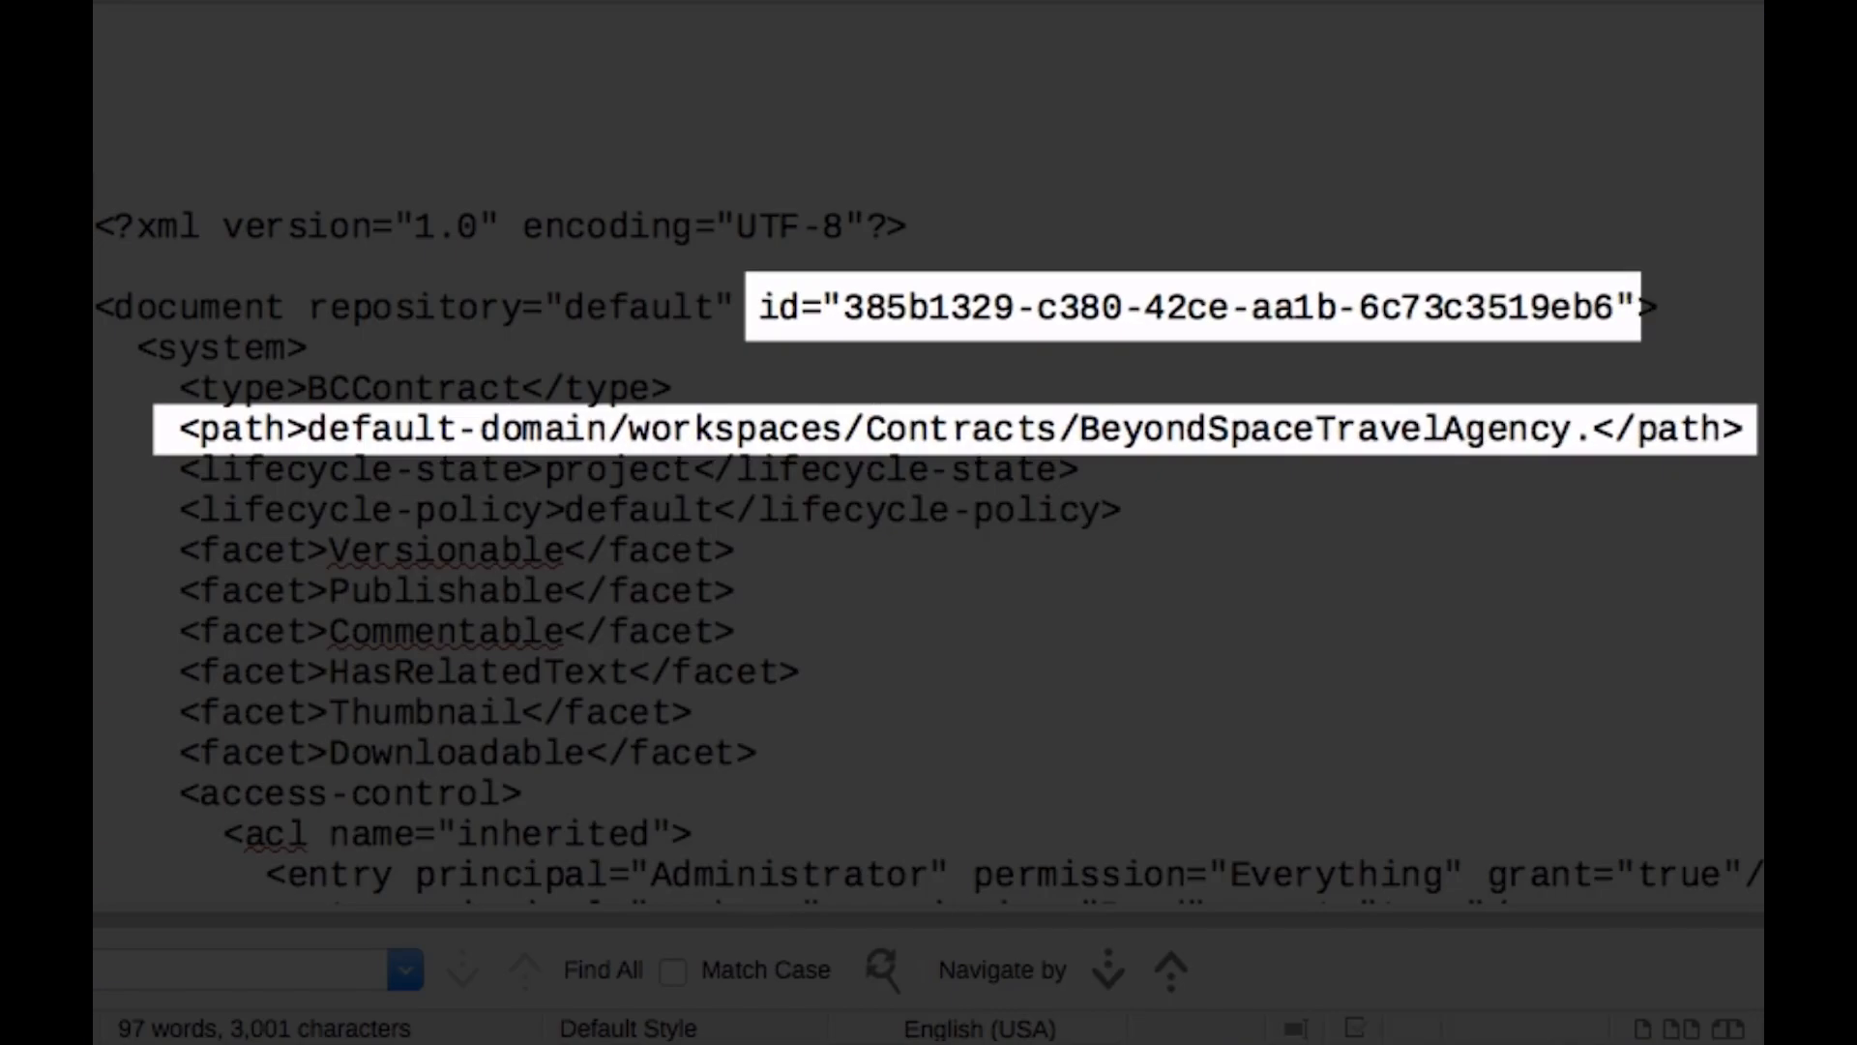
pyautogui.click(478, 29)
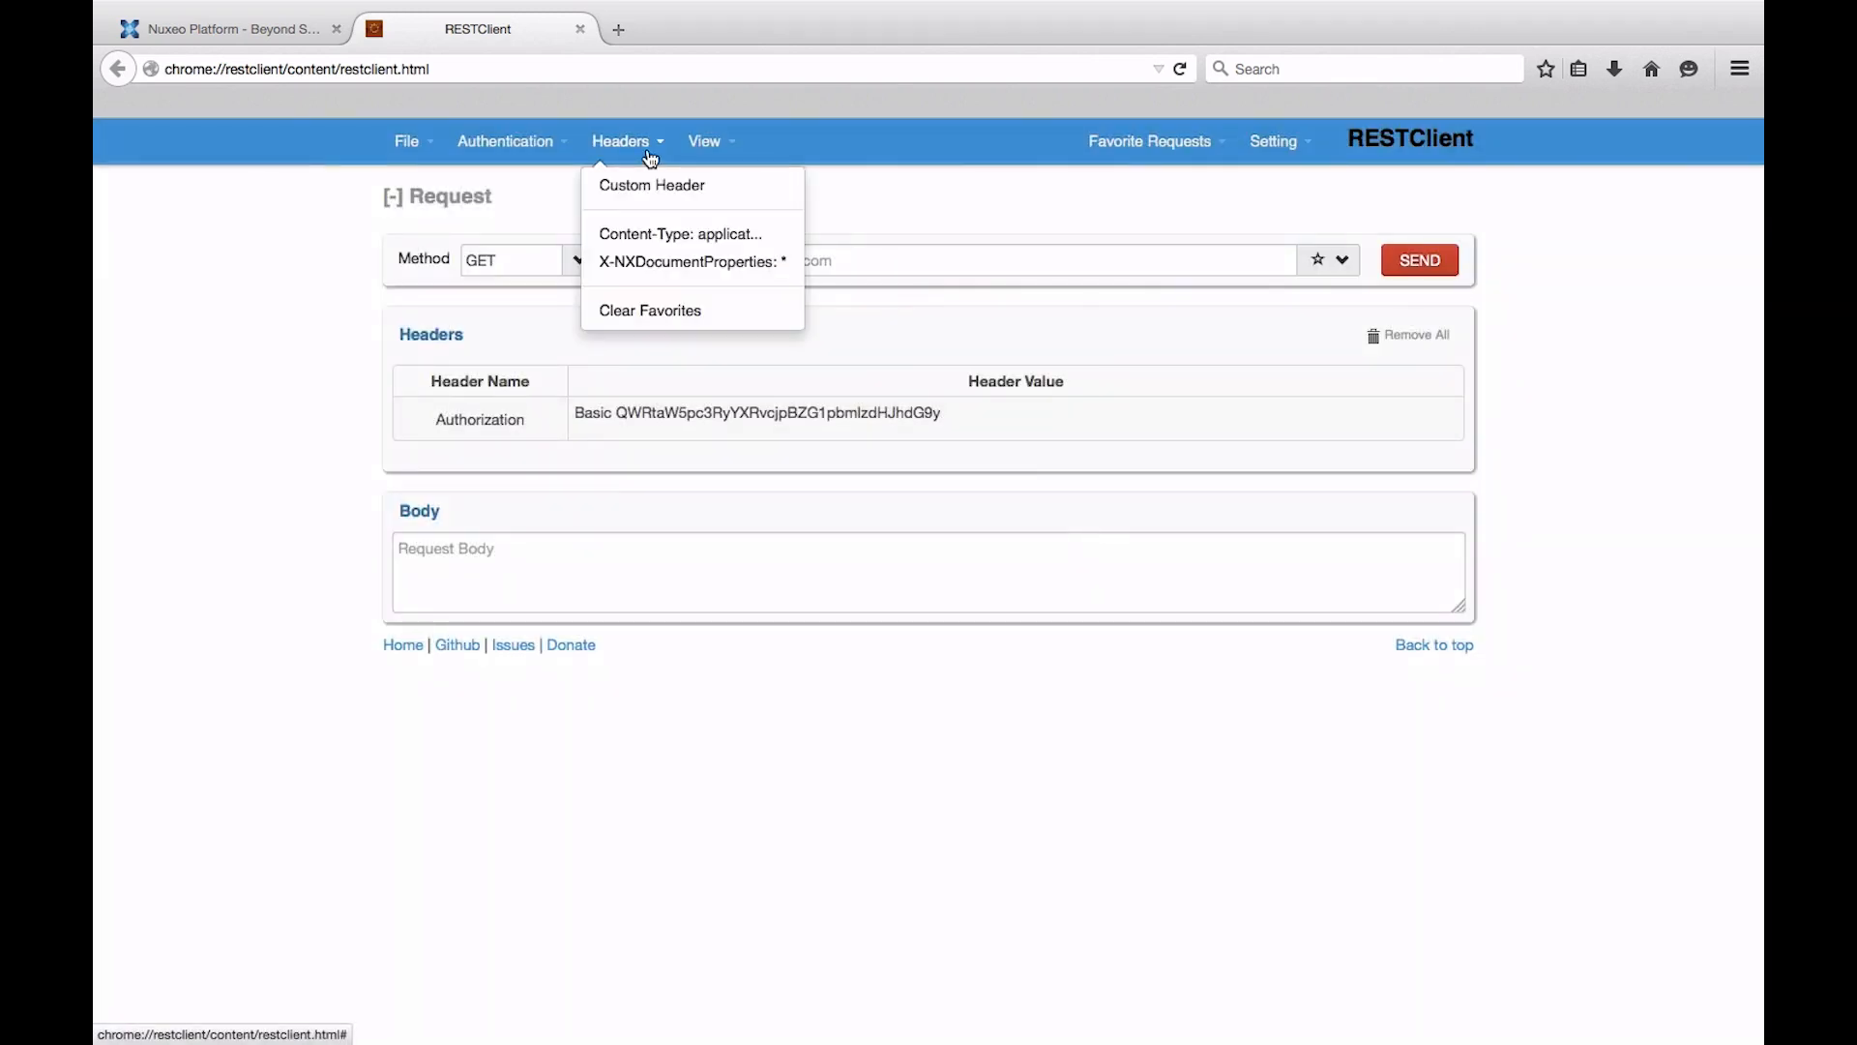
# - Send a GET to the contract's /api/v1/path URL with JSON Content-Type and view the highlighted body
pyautogui.click(679, 234)
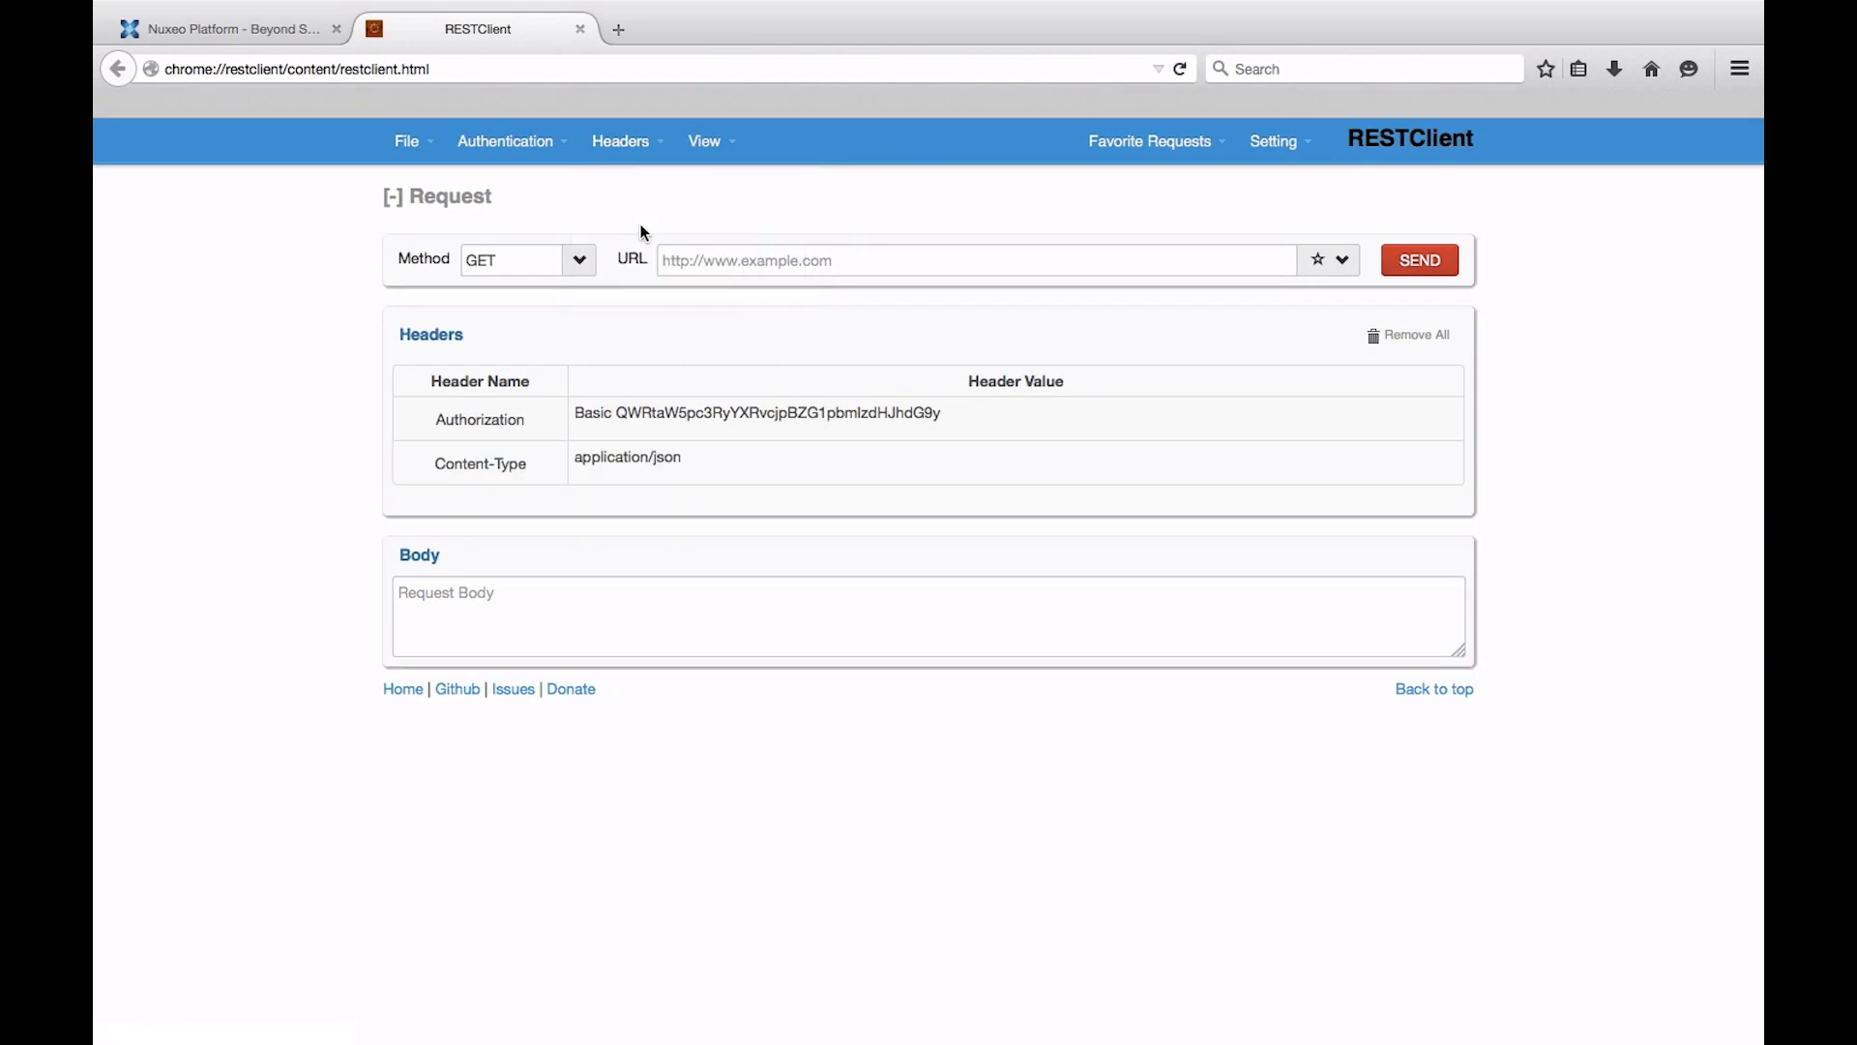
pyautogui.write('http://localhost:8080/nuxeo/api/v1/')
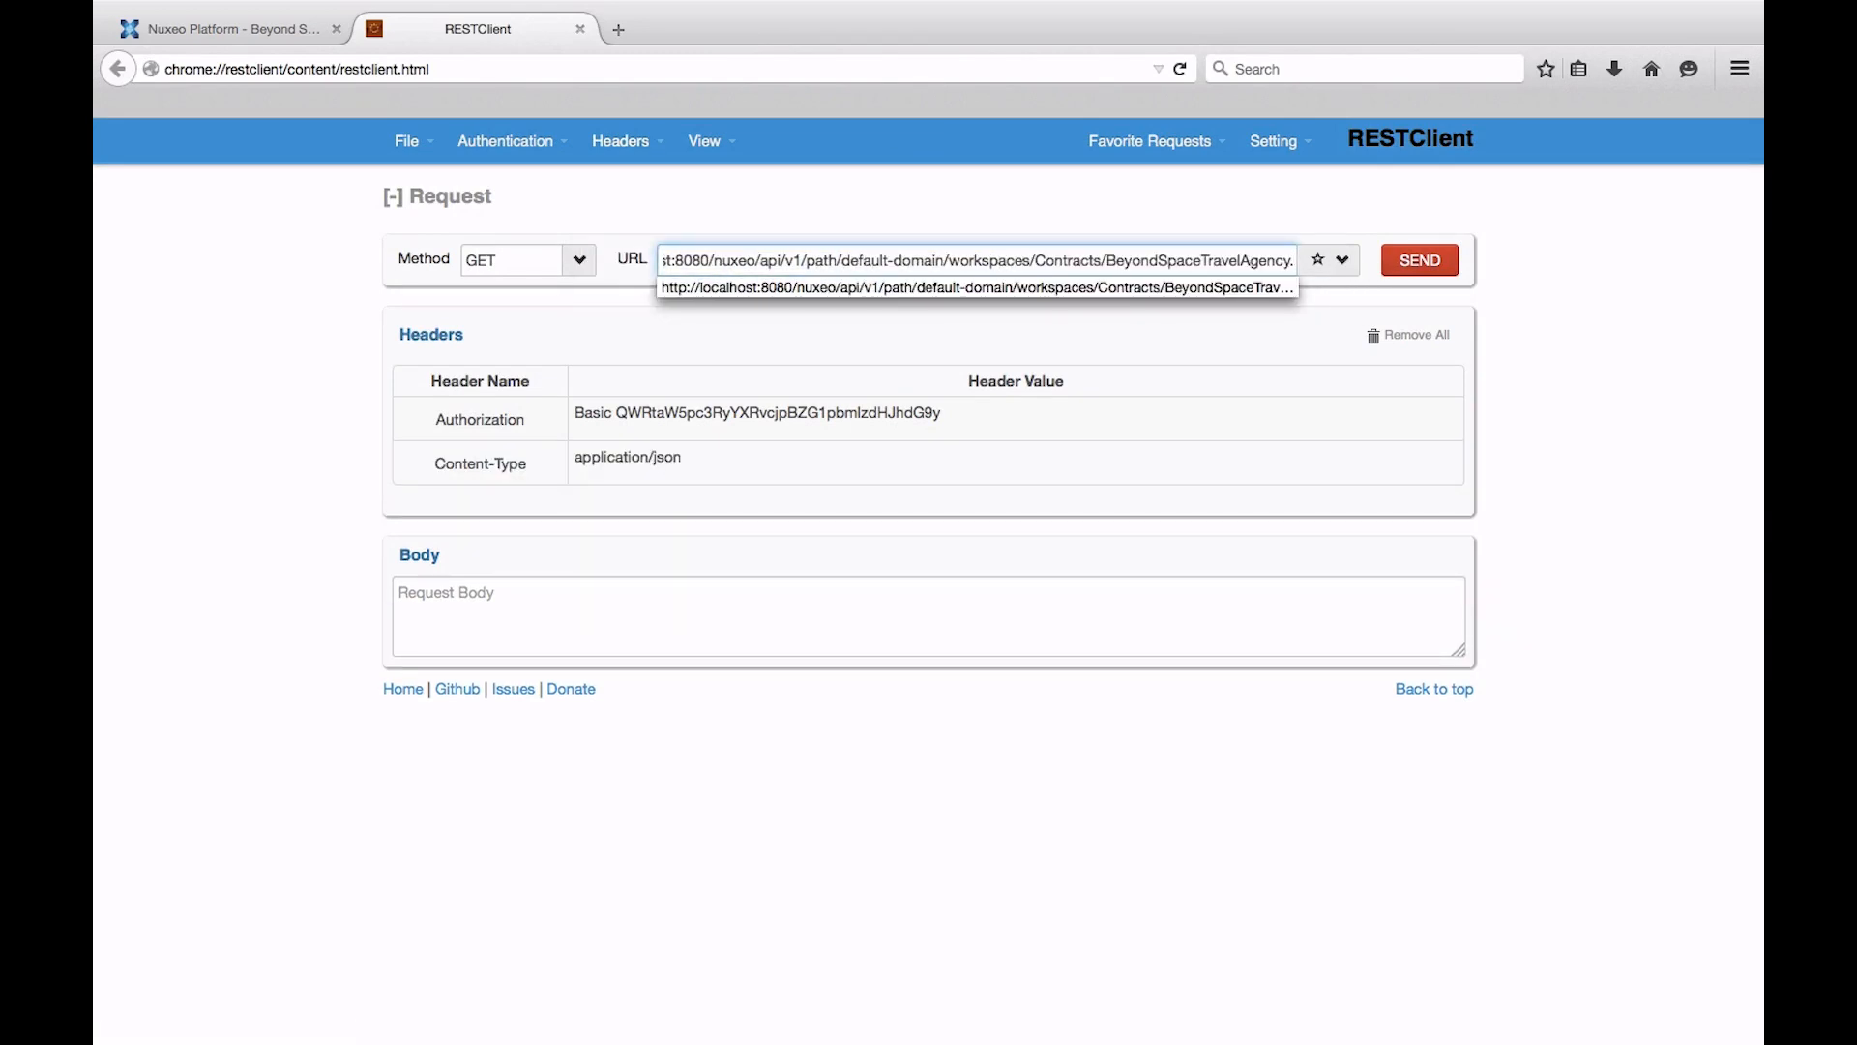
pyautogui.click(1418, 259)
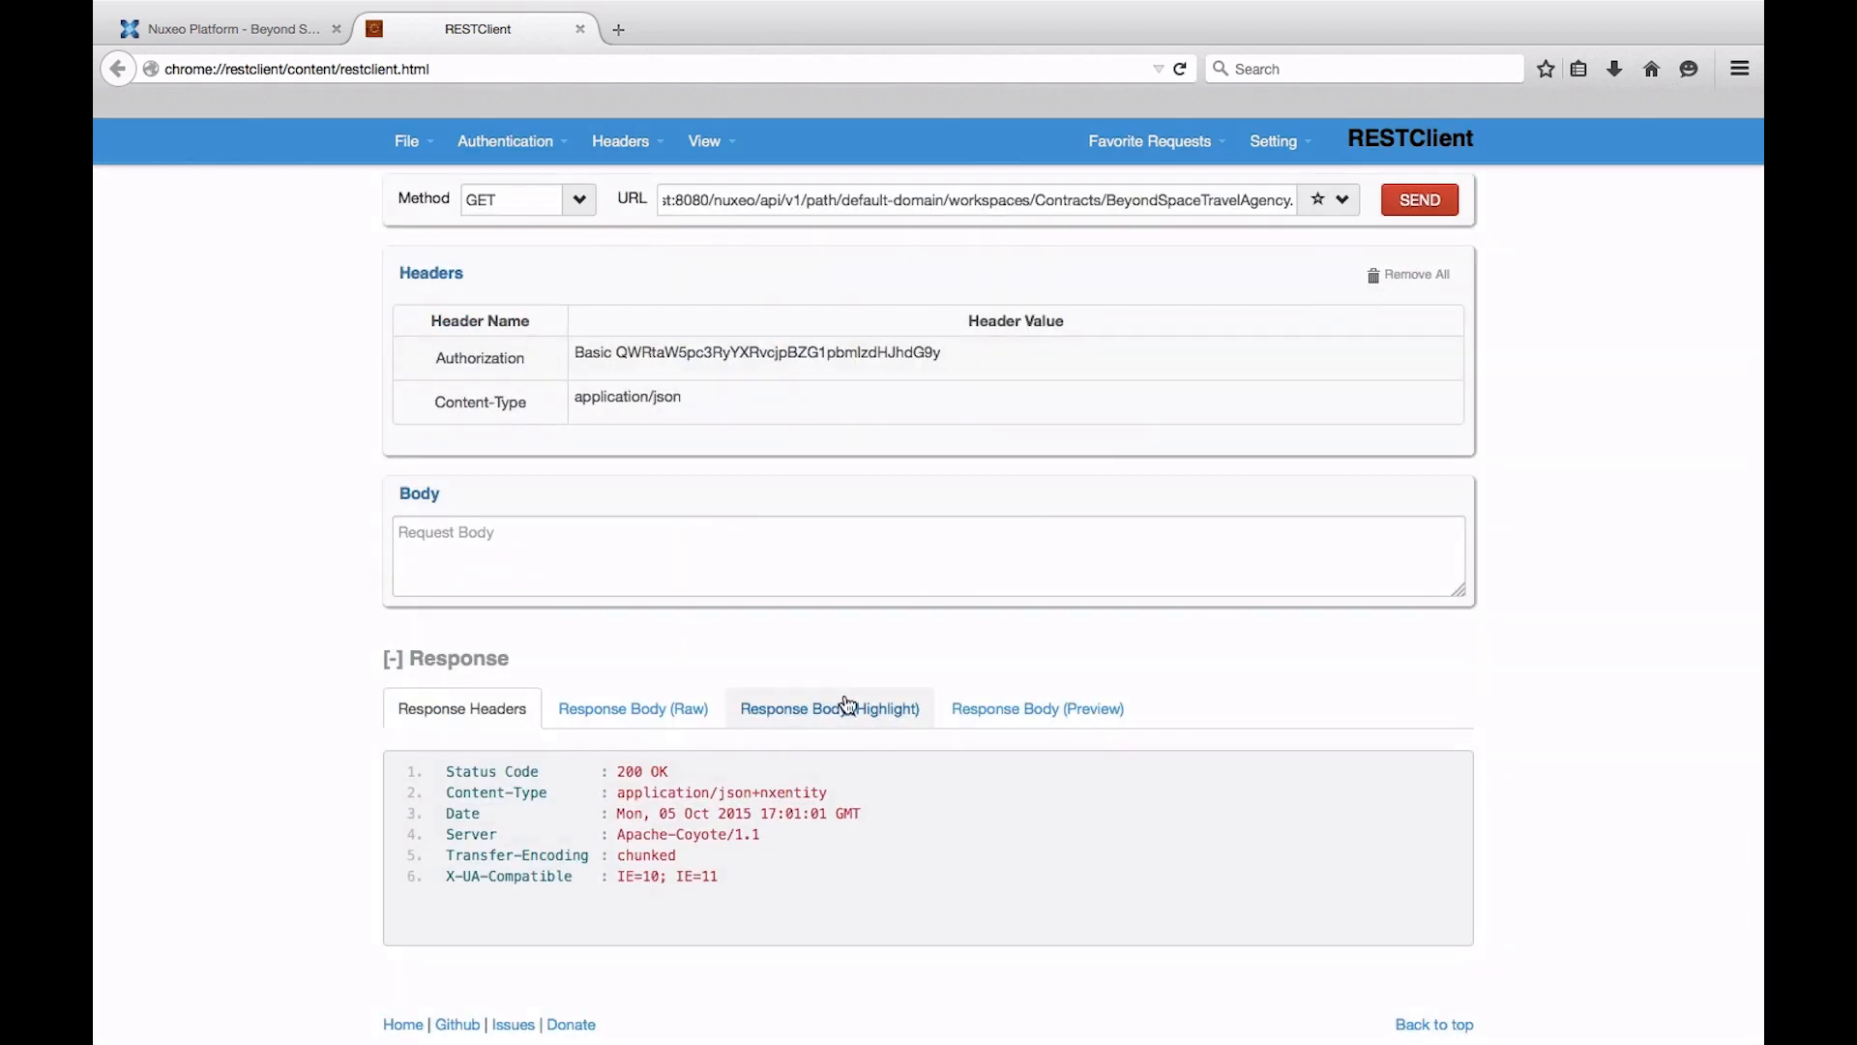
pyautogui.click(830, 708)
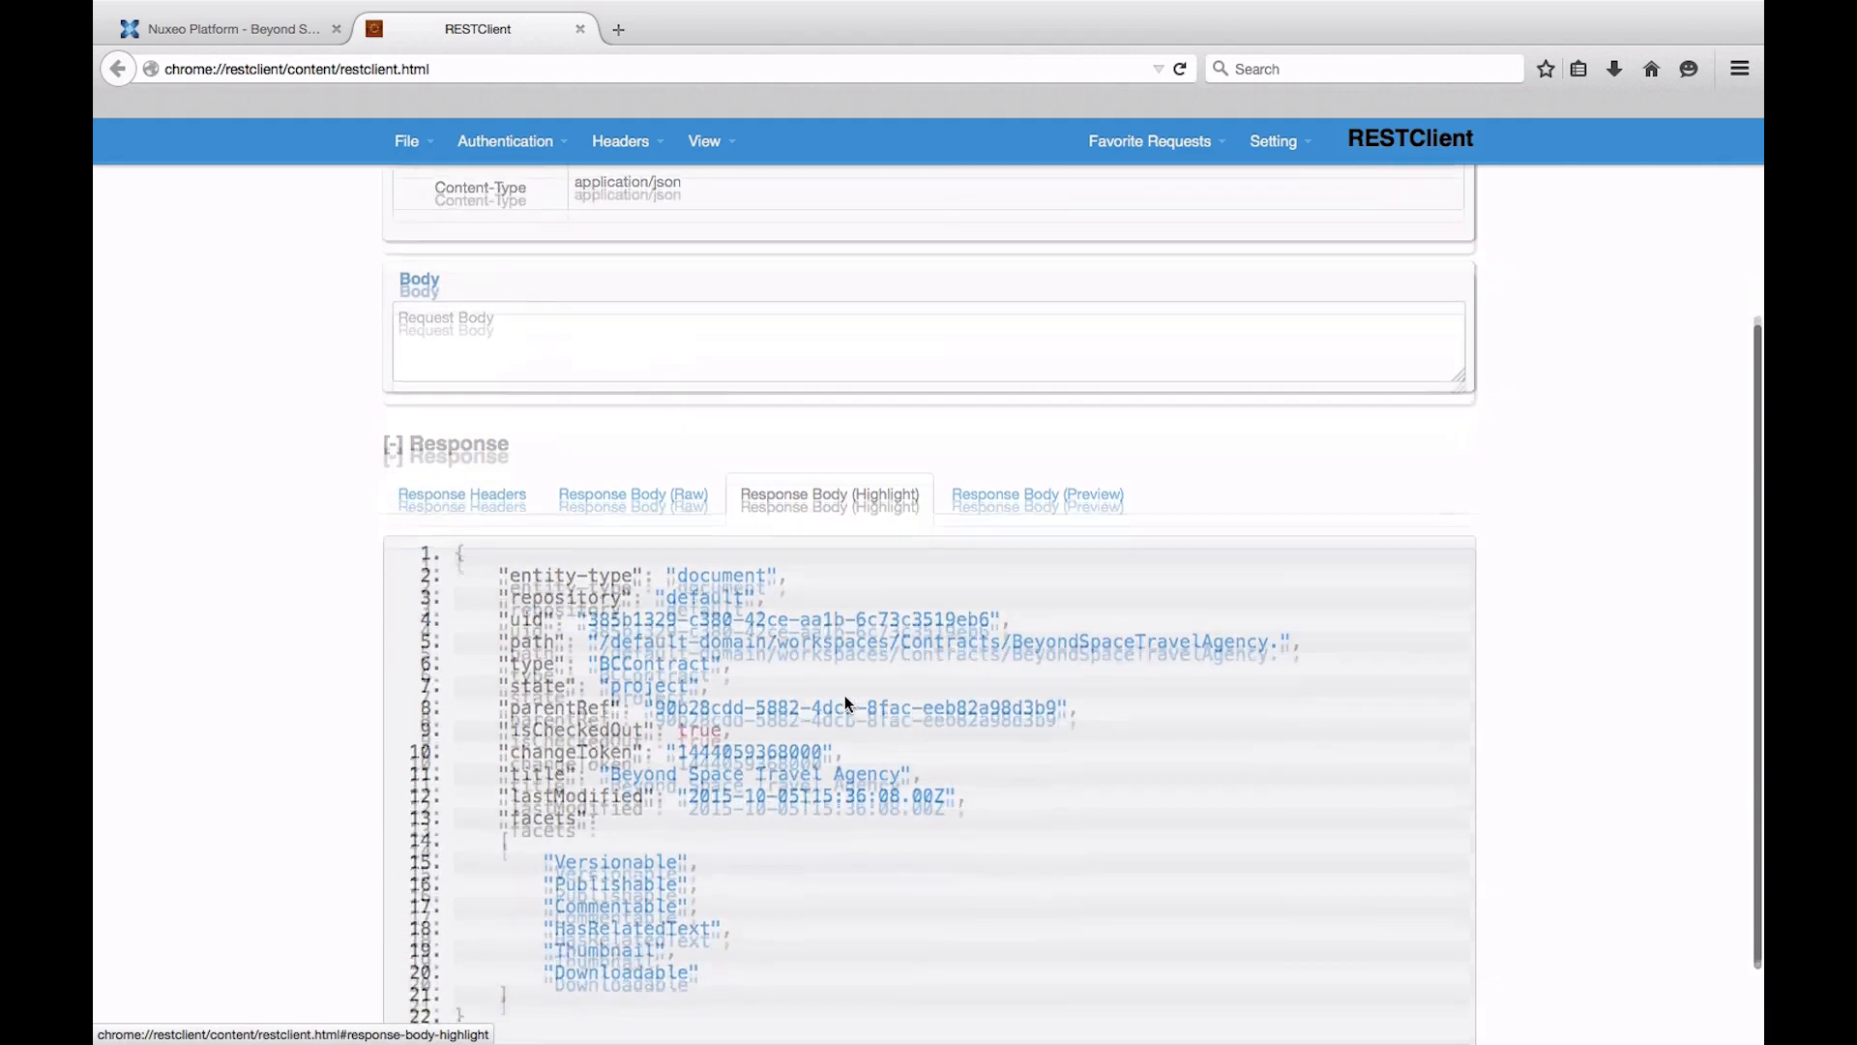
pyautogui.scroll(-3)
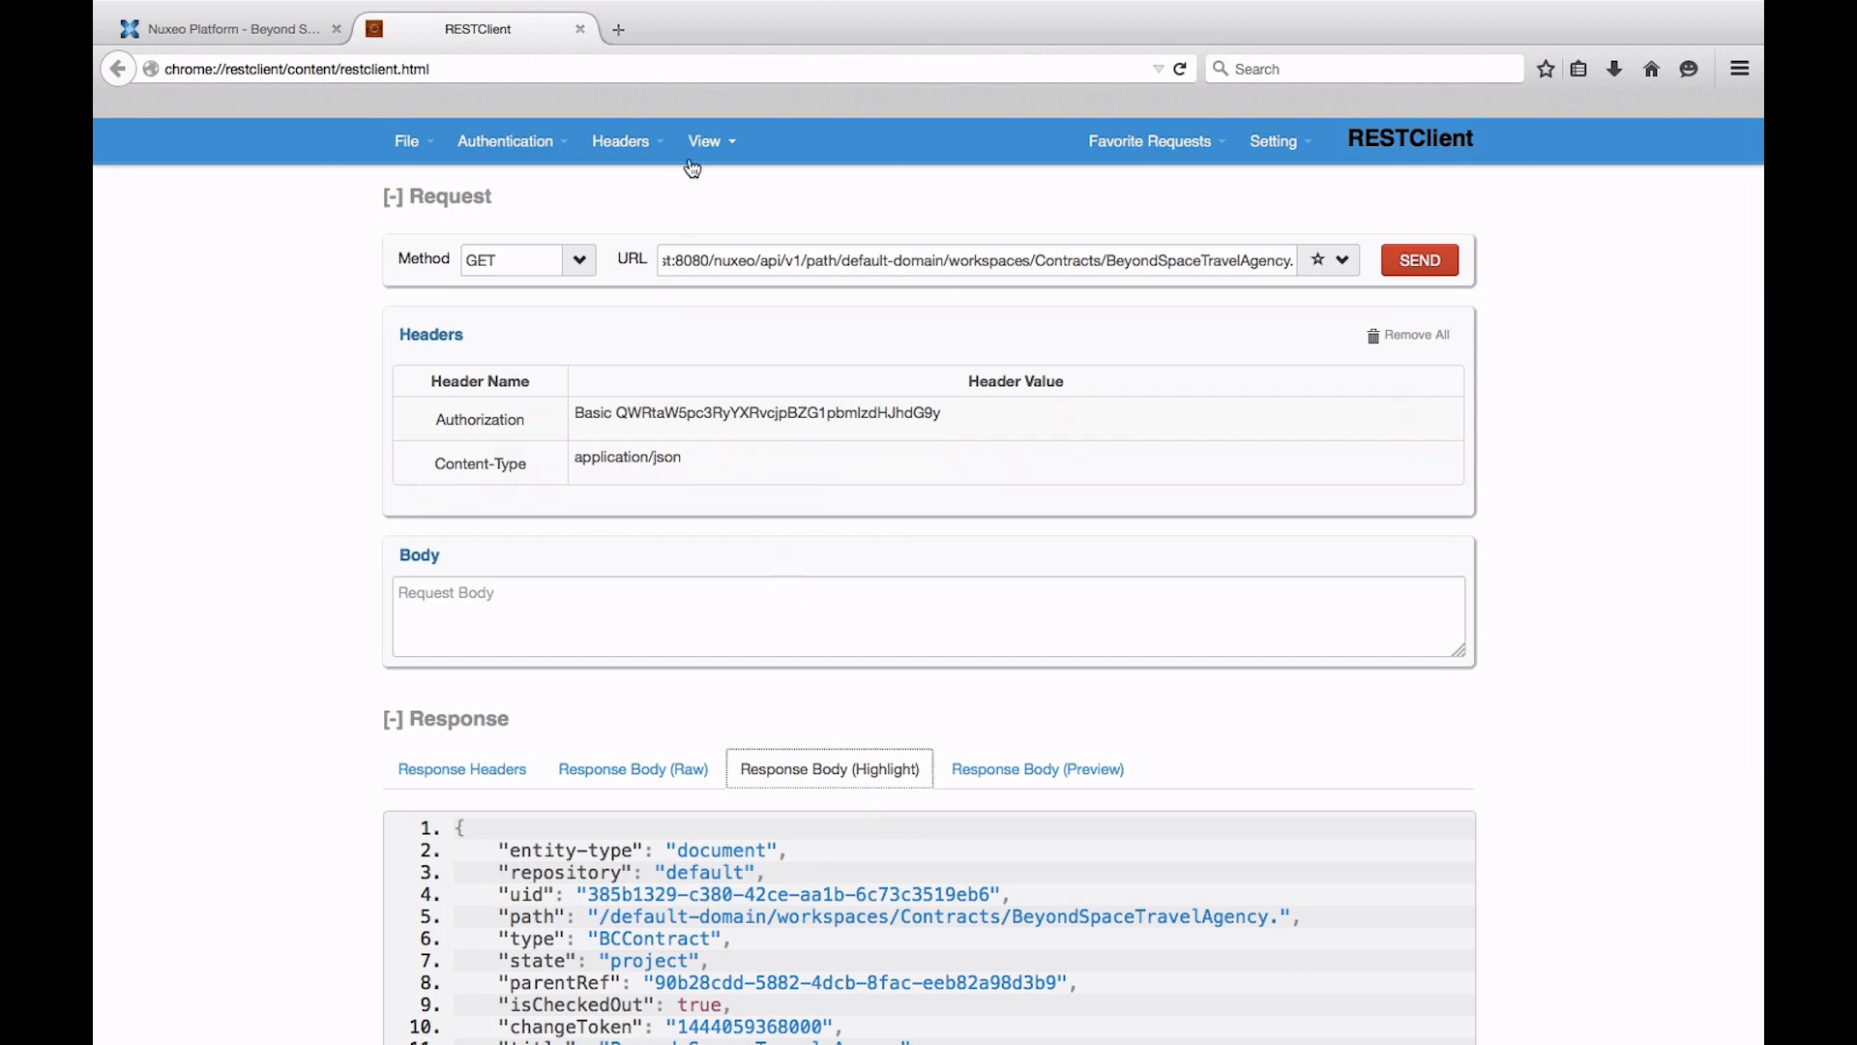
# - Add the X-NXDocumentProperties: * header, resend, and review properties like bccontract:startDate and bcsalescommon:amount
pyautogui.click(621, 141)
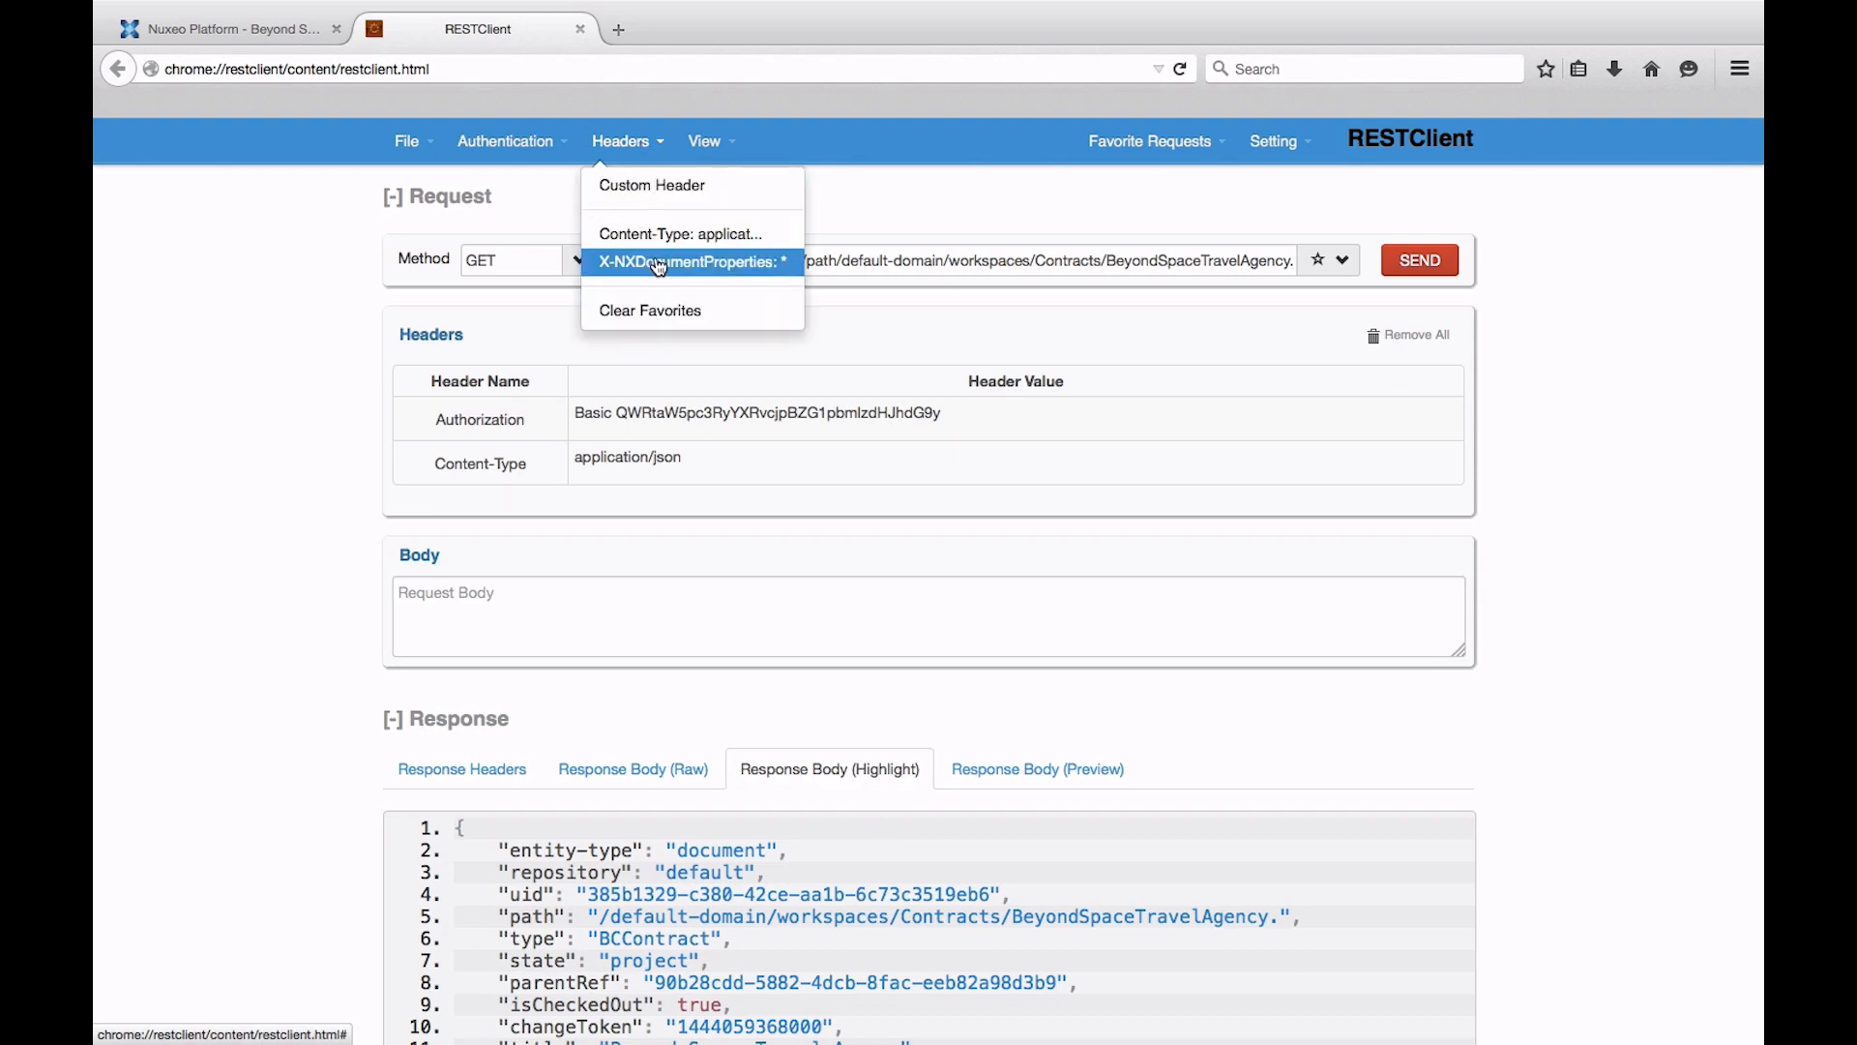
pyautogui.click(691, 261)
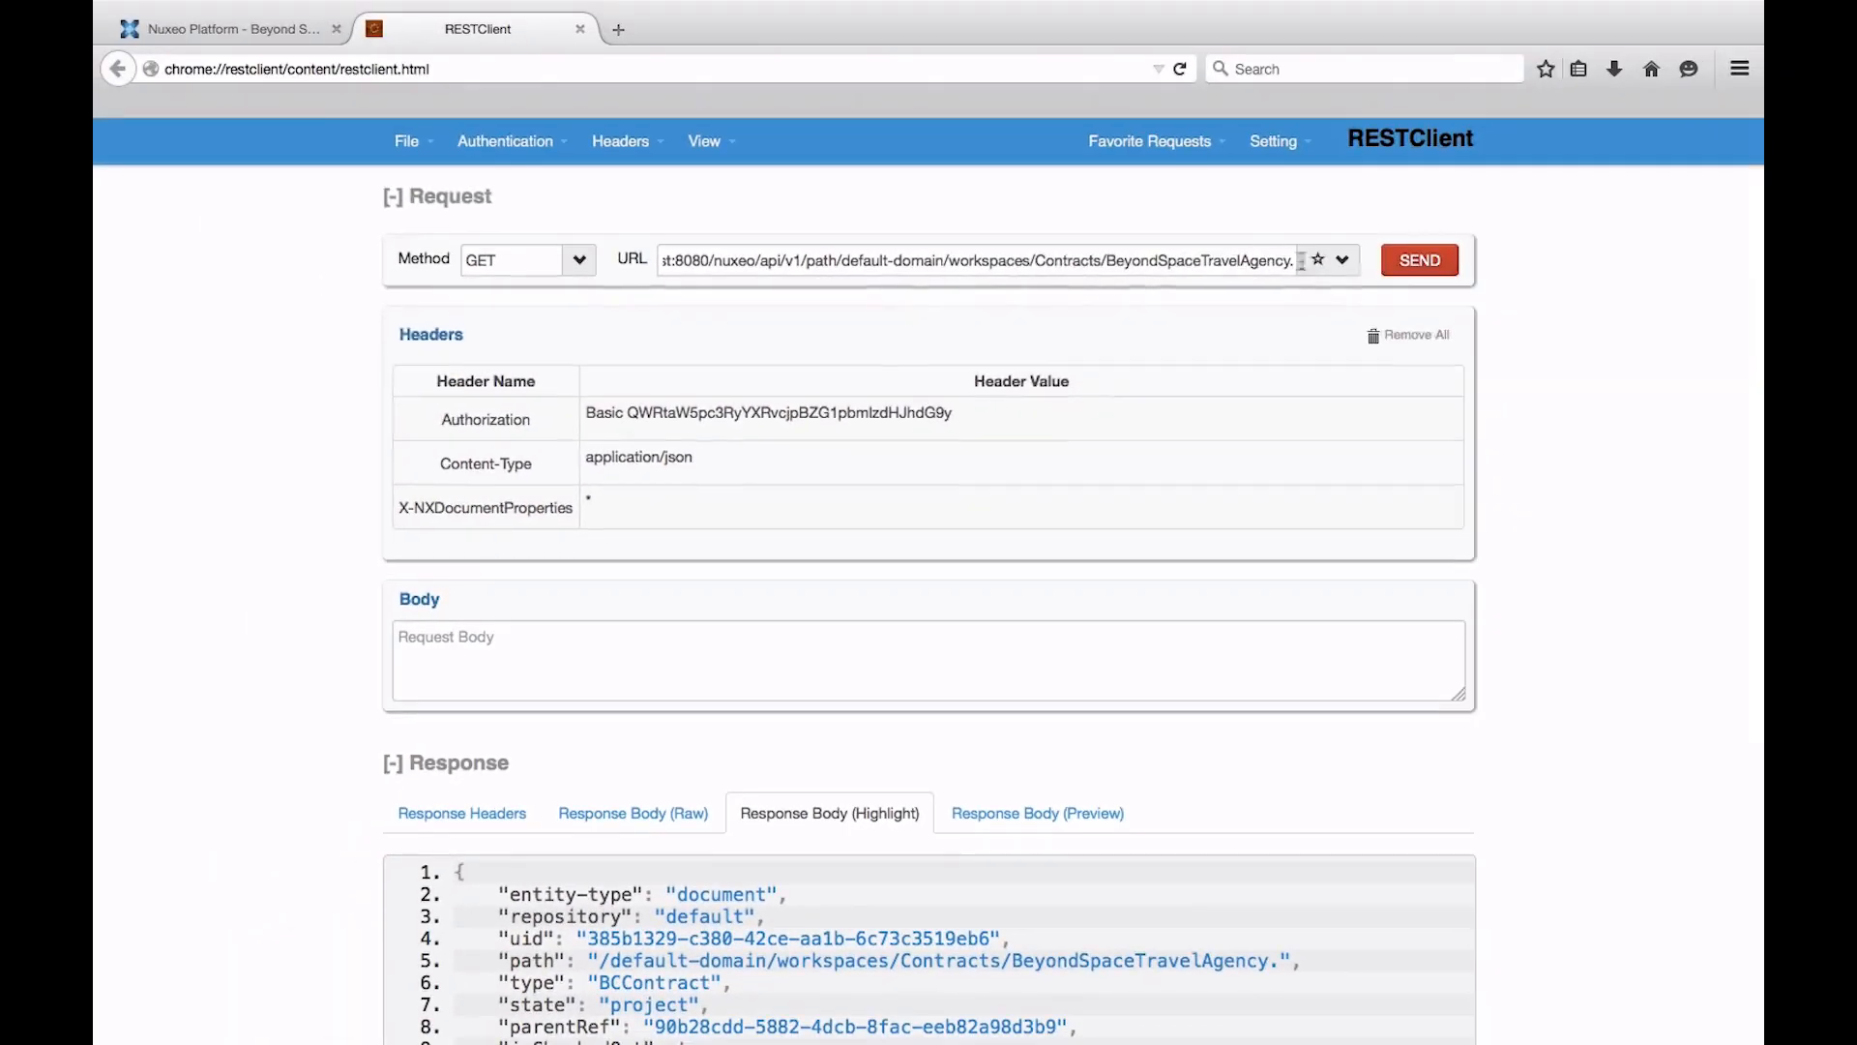
pyautogui.scroll(-3)
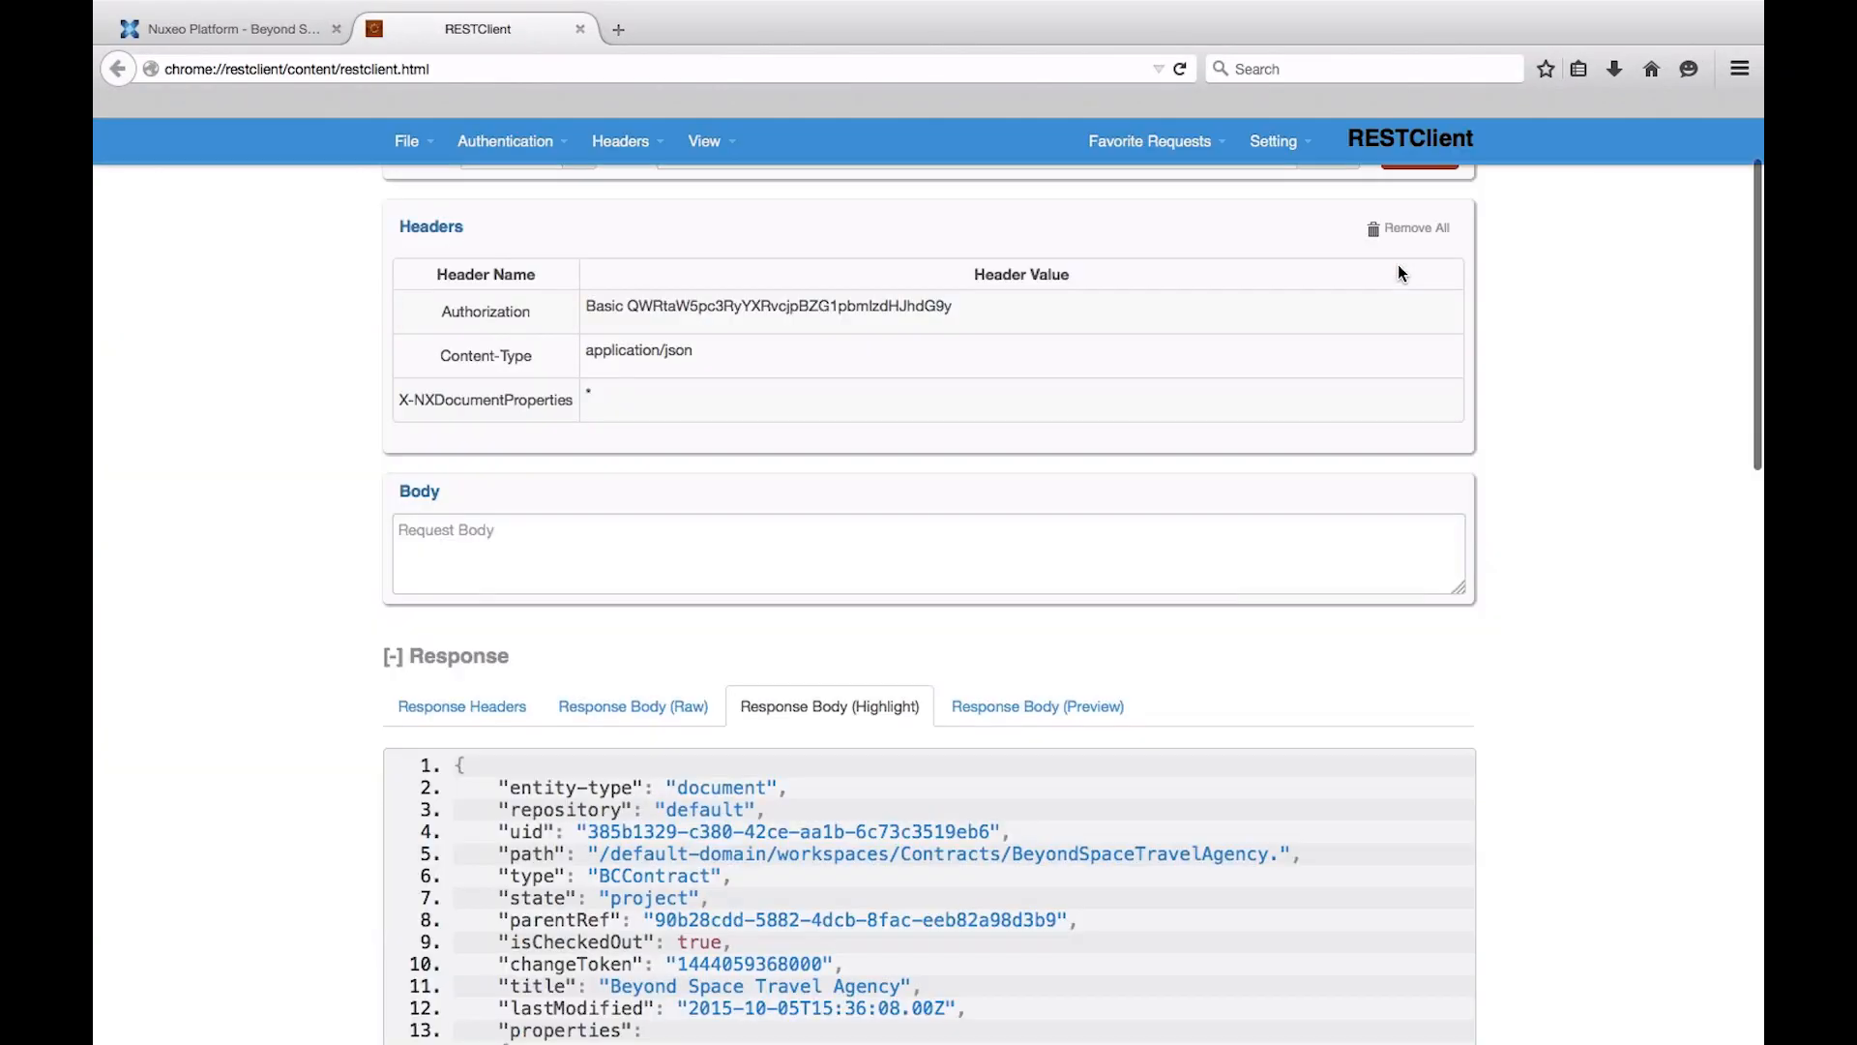
pyautogui.scroll(-3)
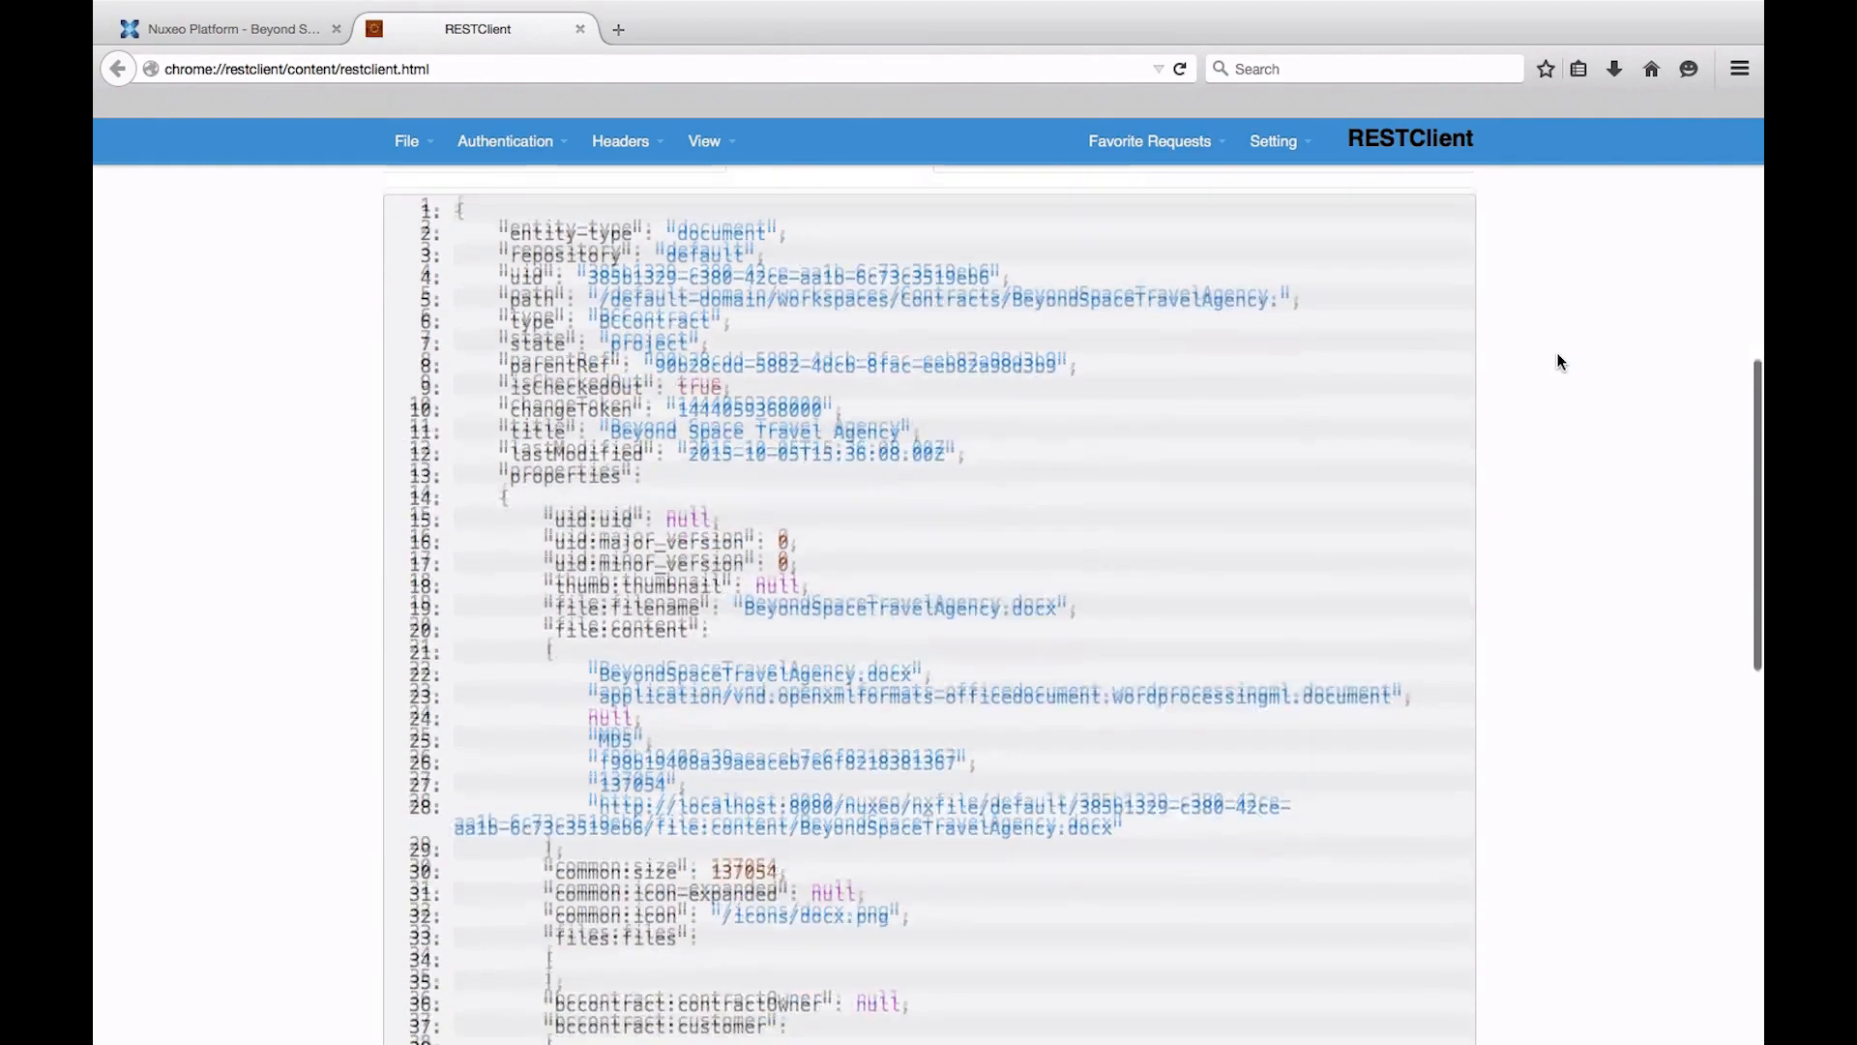
pyautogui.scroll(-3)
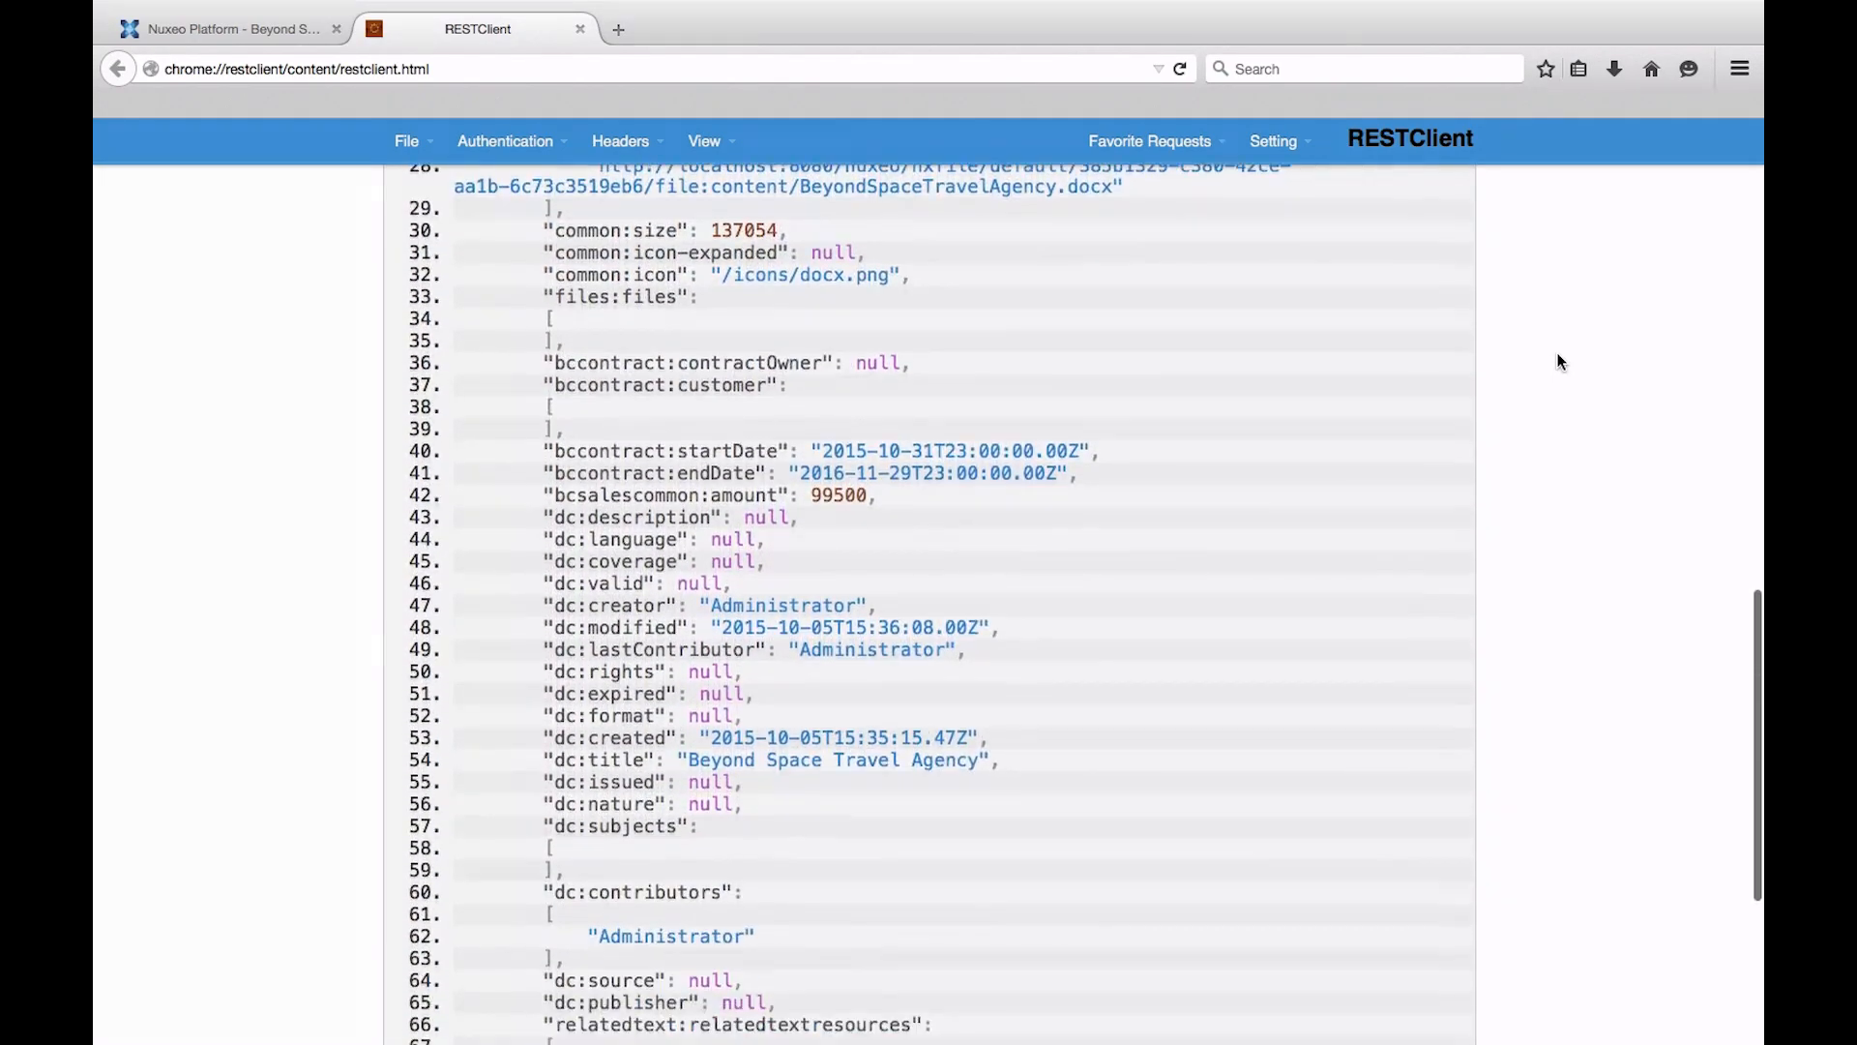